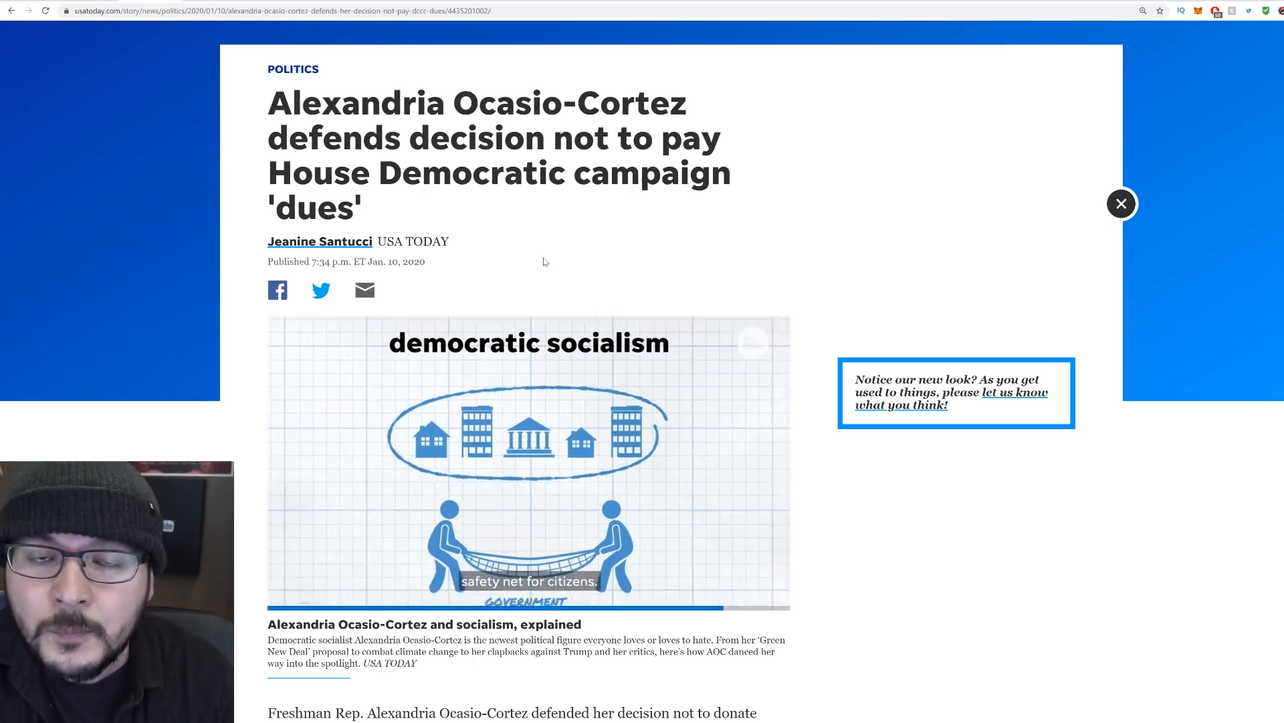
Open the saved aoc.png screenshot of the $59,931-of-$849,119 sponsored fundraising ad.
left_click(528, 462)
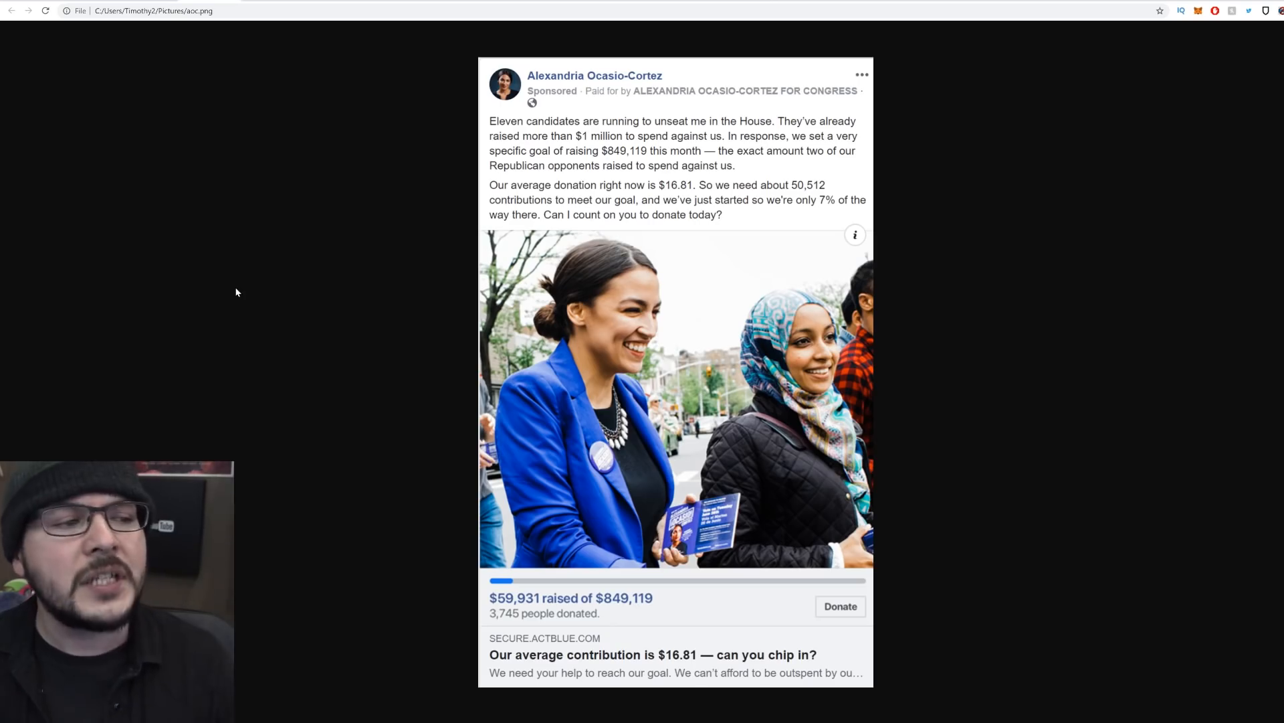
mouse_move(289, 283)
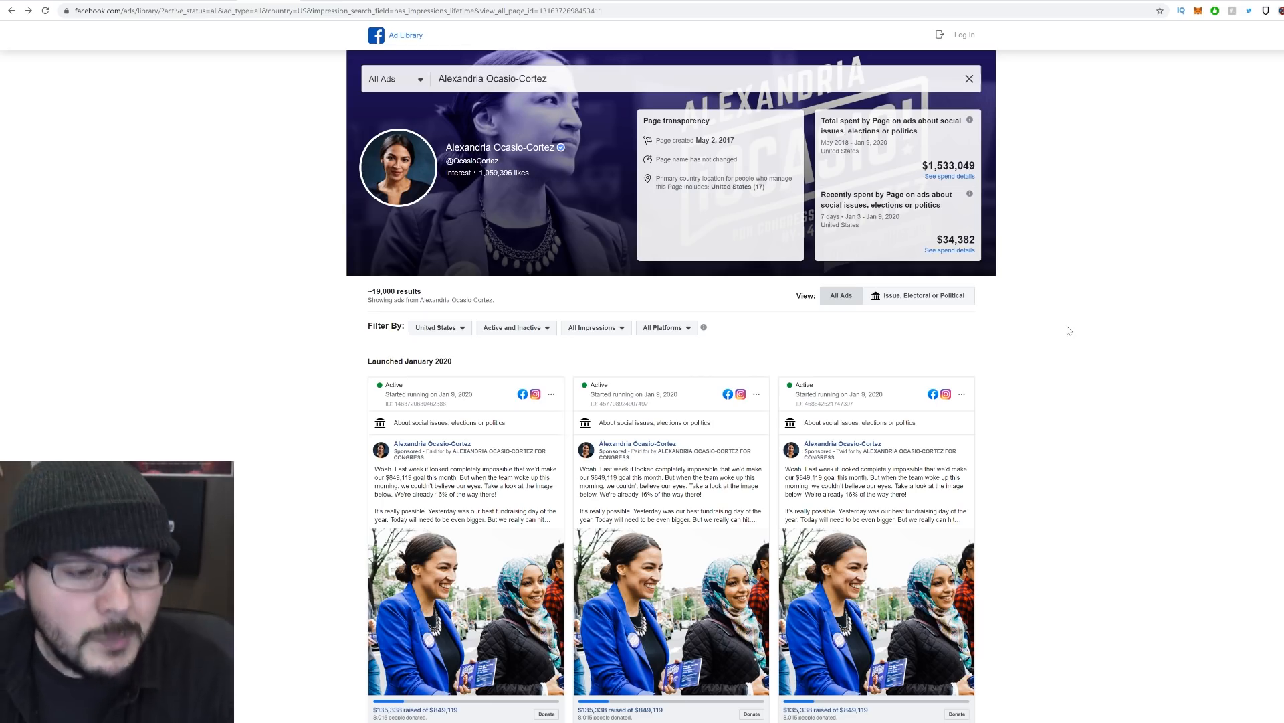
Scroll down through Ocasio-Cortez's repeated January 2020 fundraising ads in Ad Library.
scroll("down", 3)
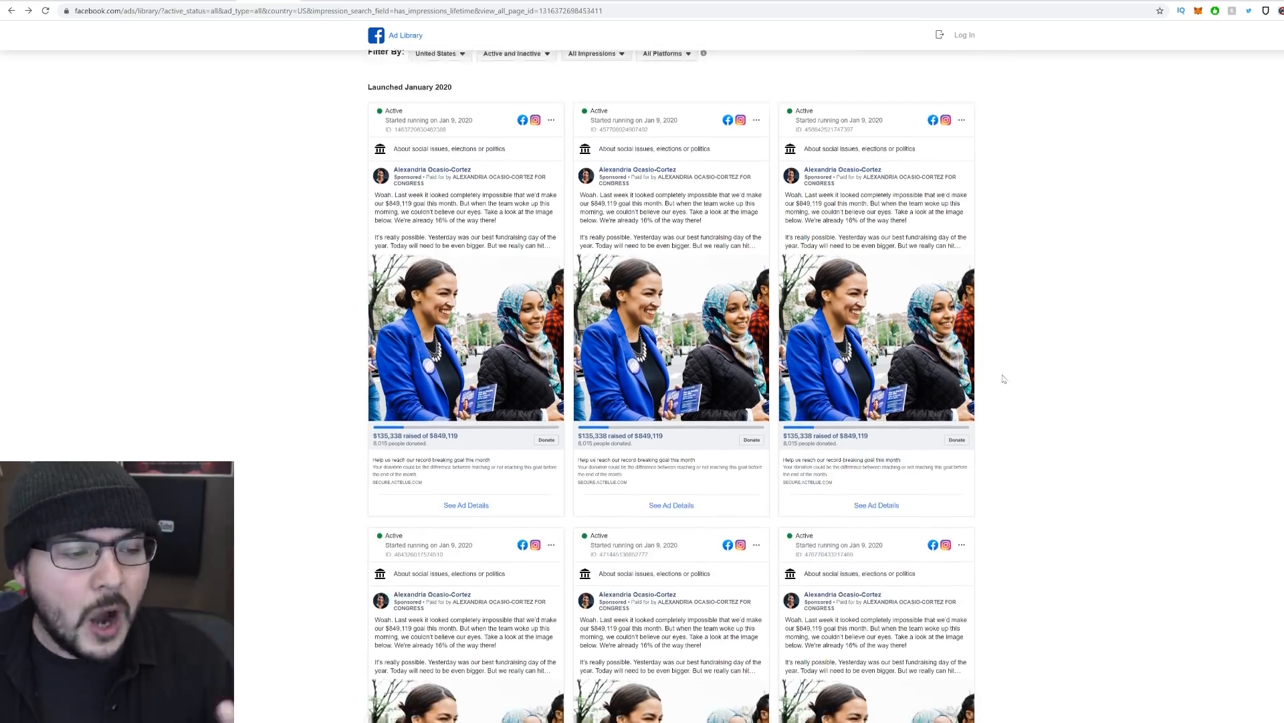
scroll("down", 3)
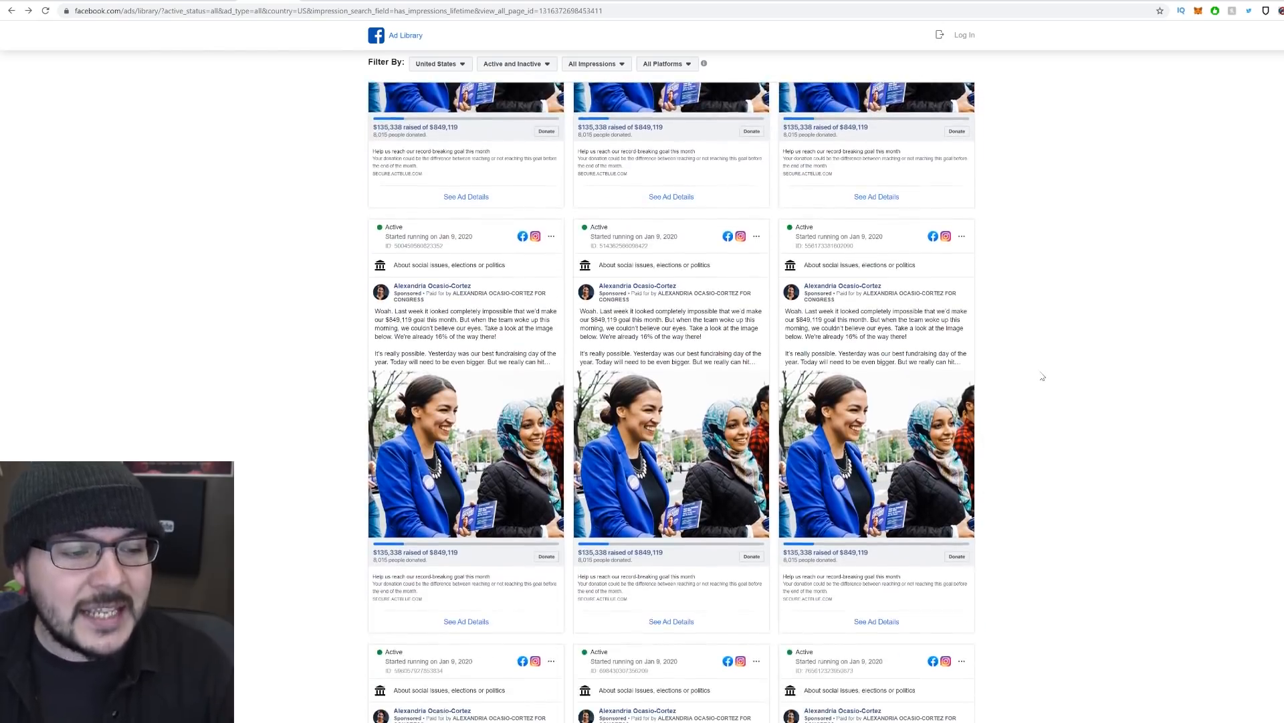
scroll("down", 3)
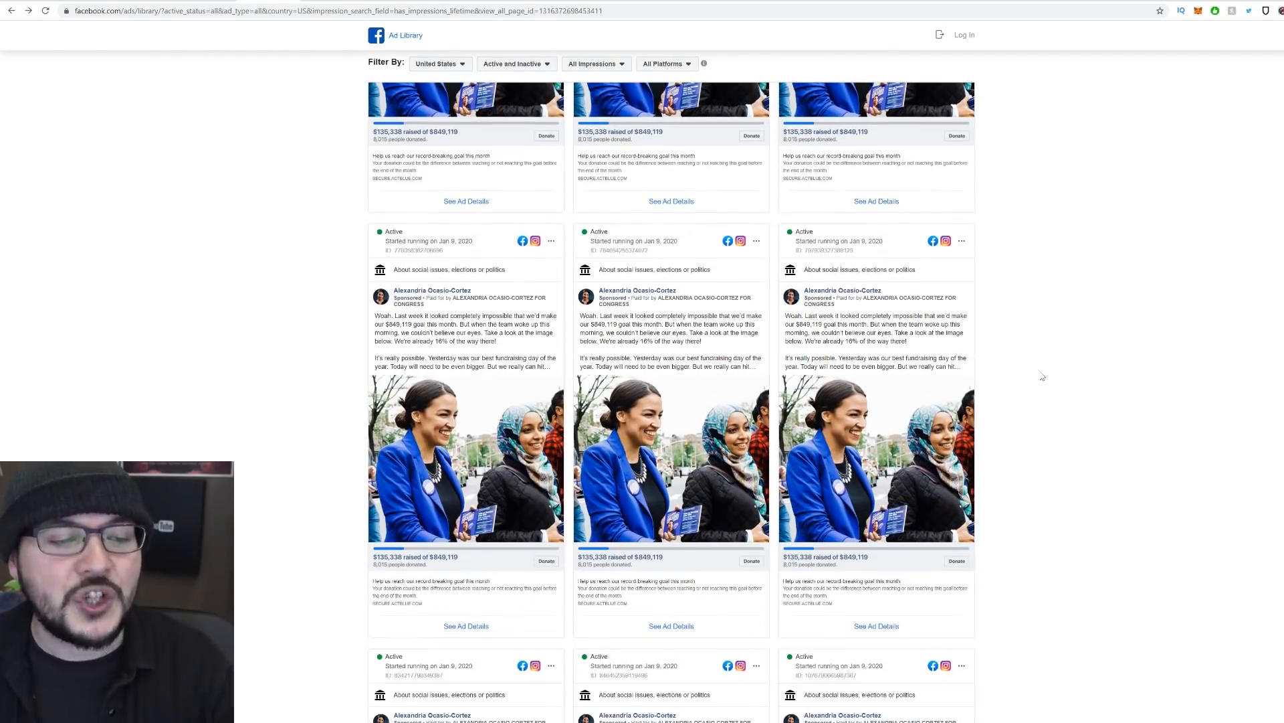
scroll("down", 3)
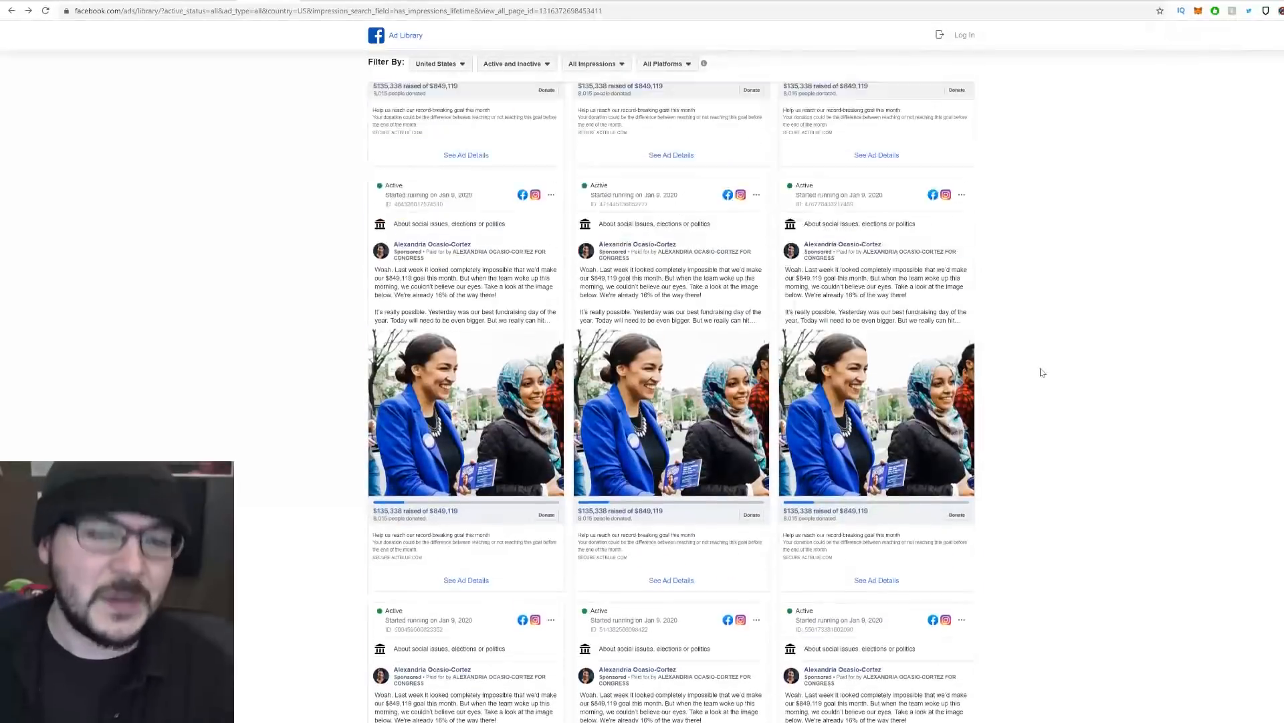
scroll("up", 3)
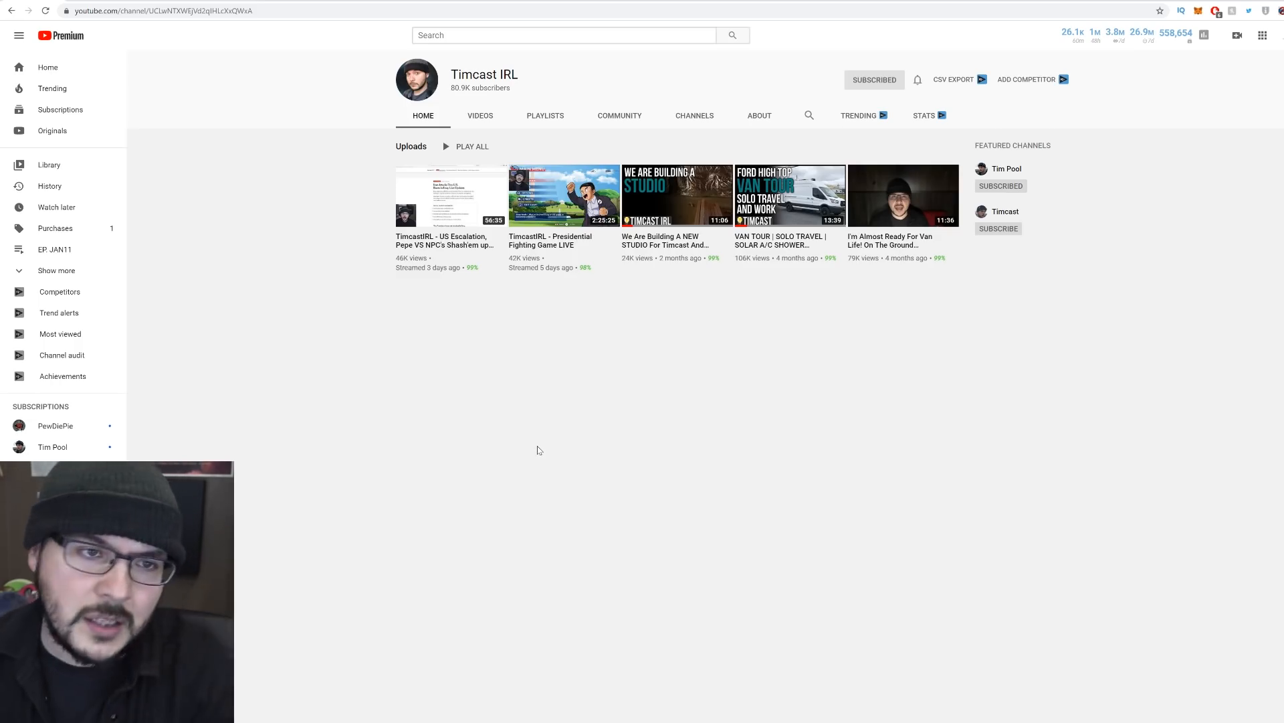
mouse_move(571, 435)
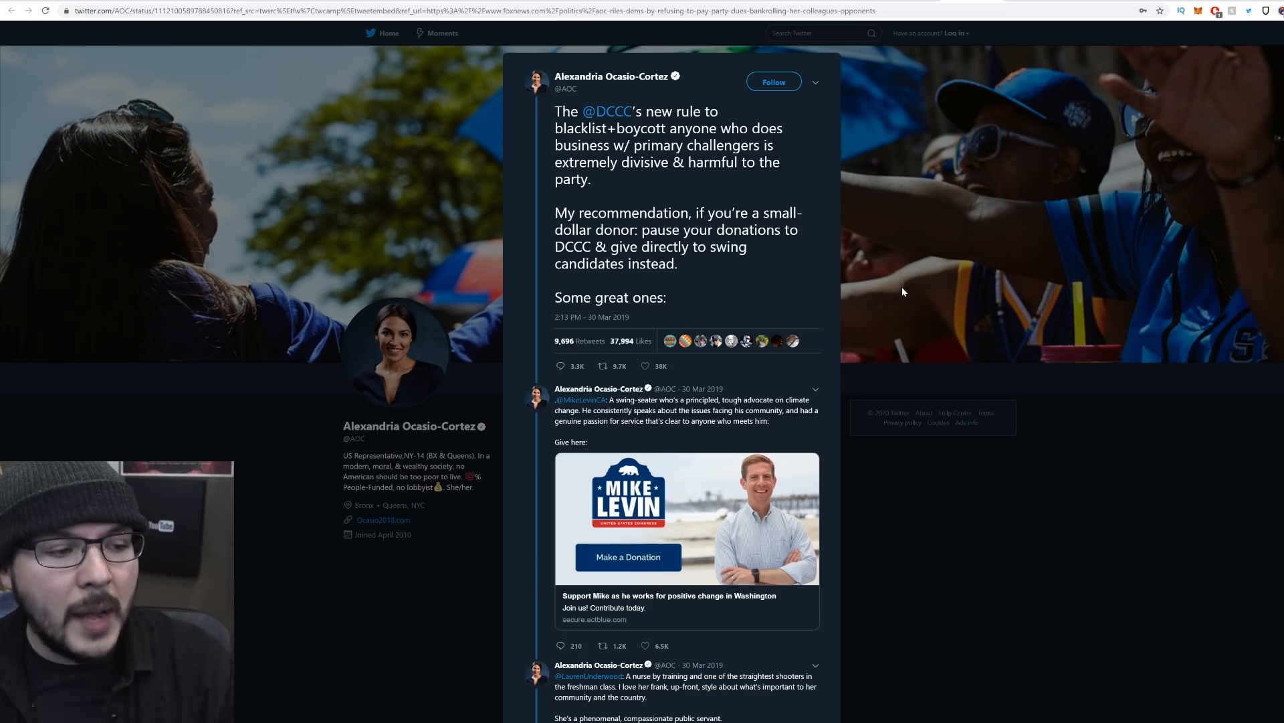
scroll("down", 3)
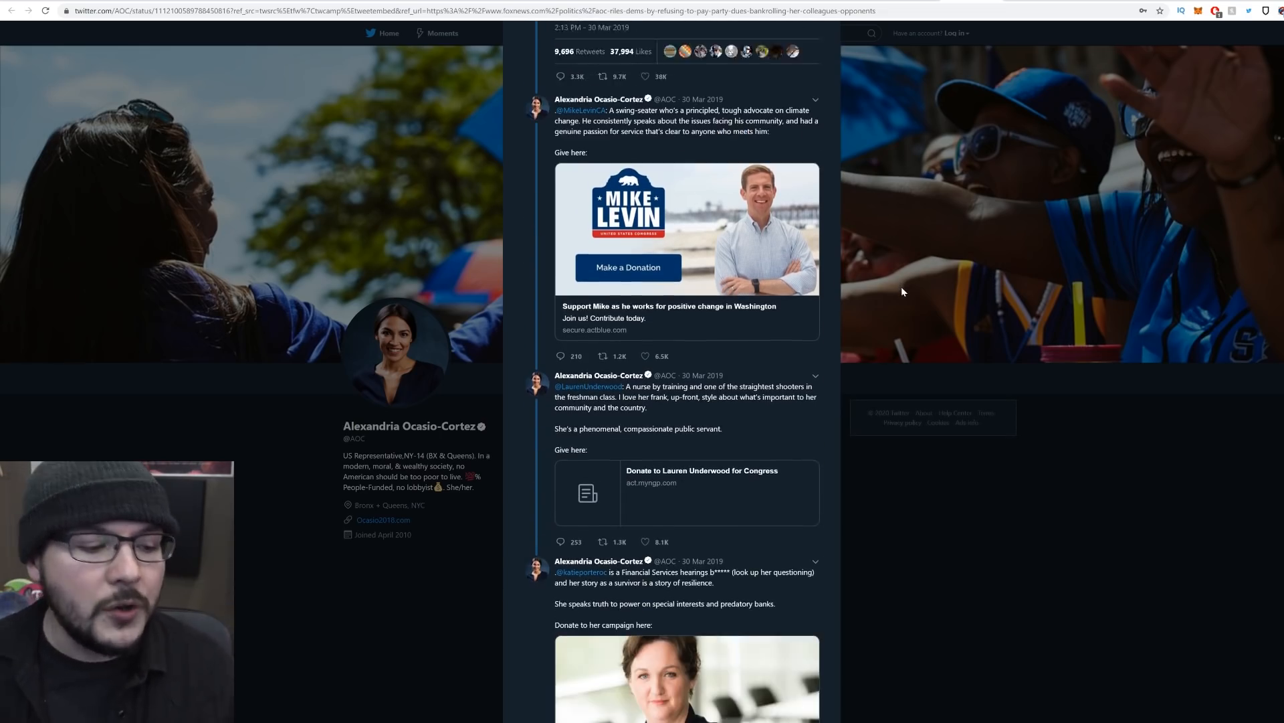
scroll("up", 3)
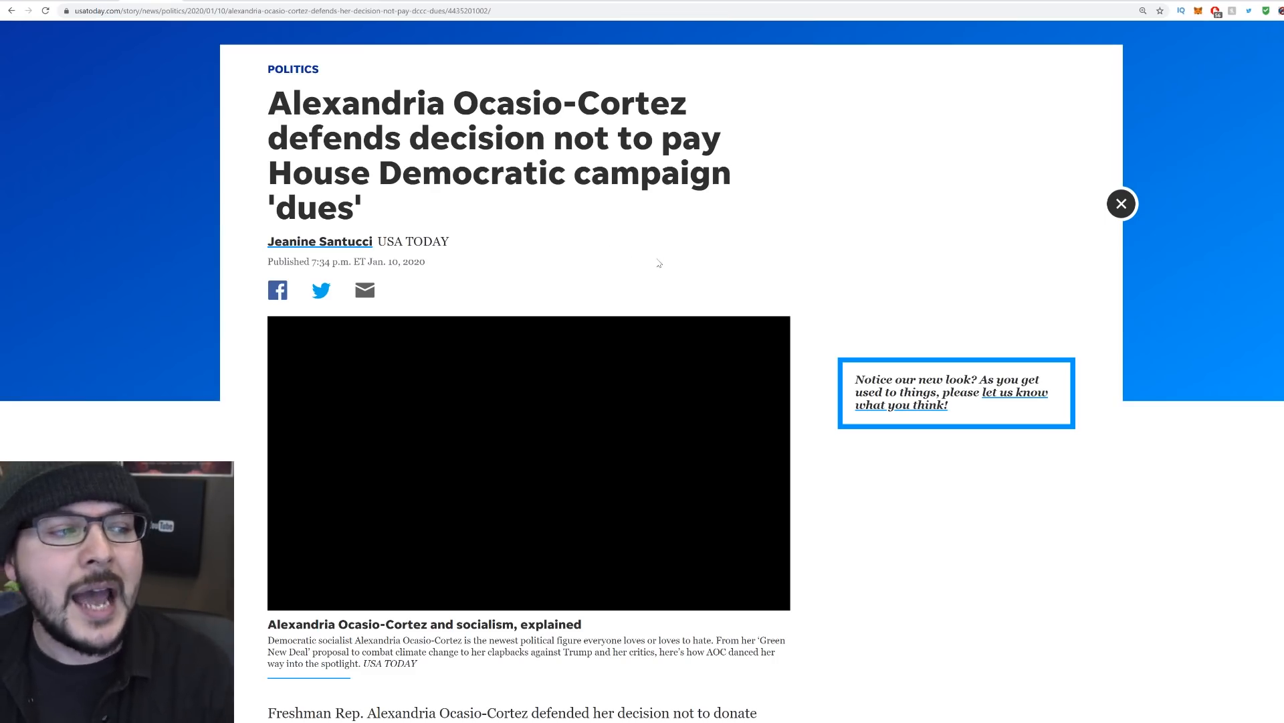
Scroll the USA Today dues article to AOC's embedded tweet about fundraising.
scroll("down", 3)
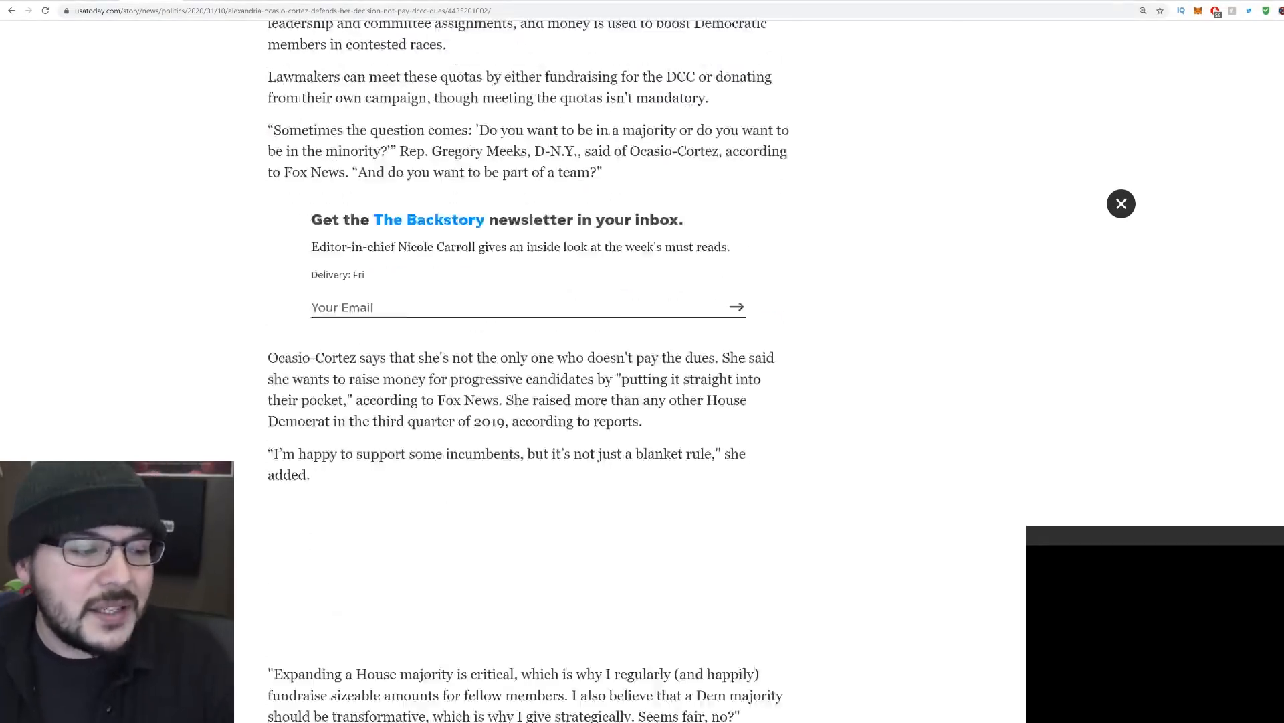
scroll("down", 3)
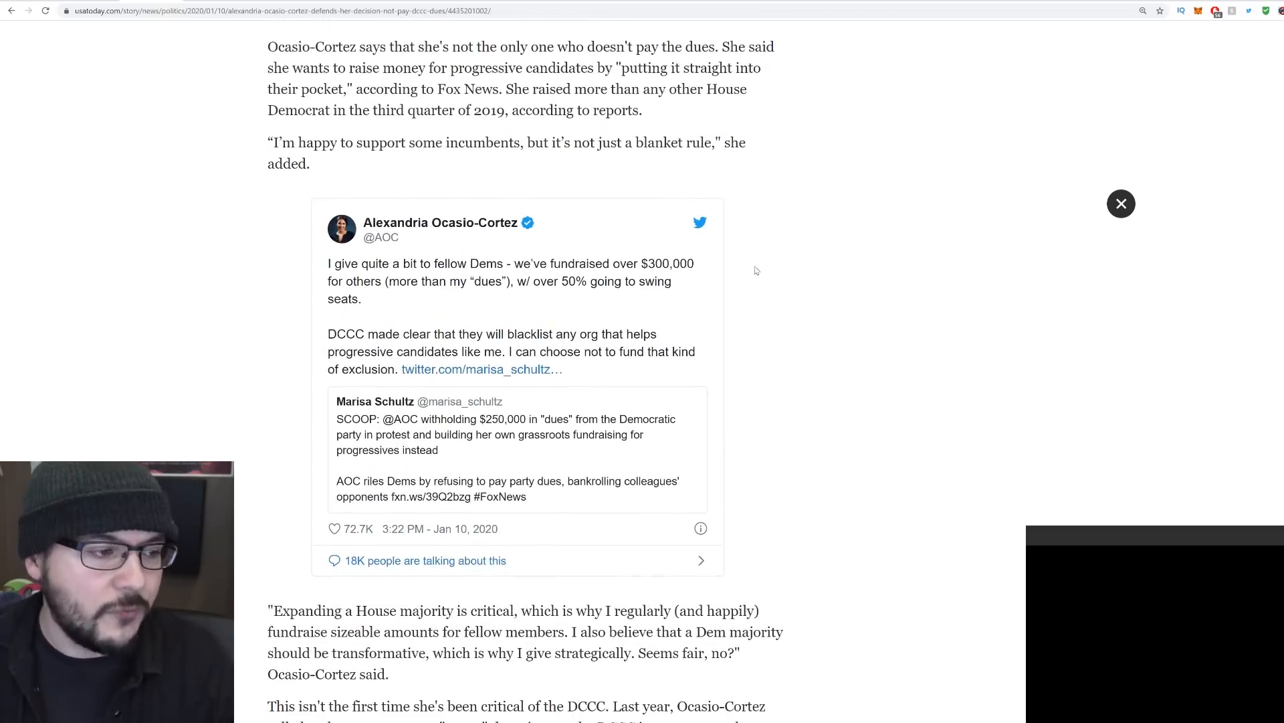
mouse_move(762, 347)
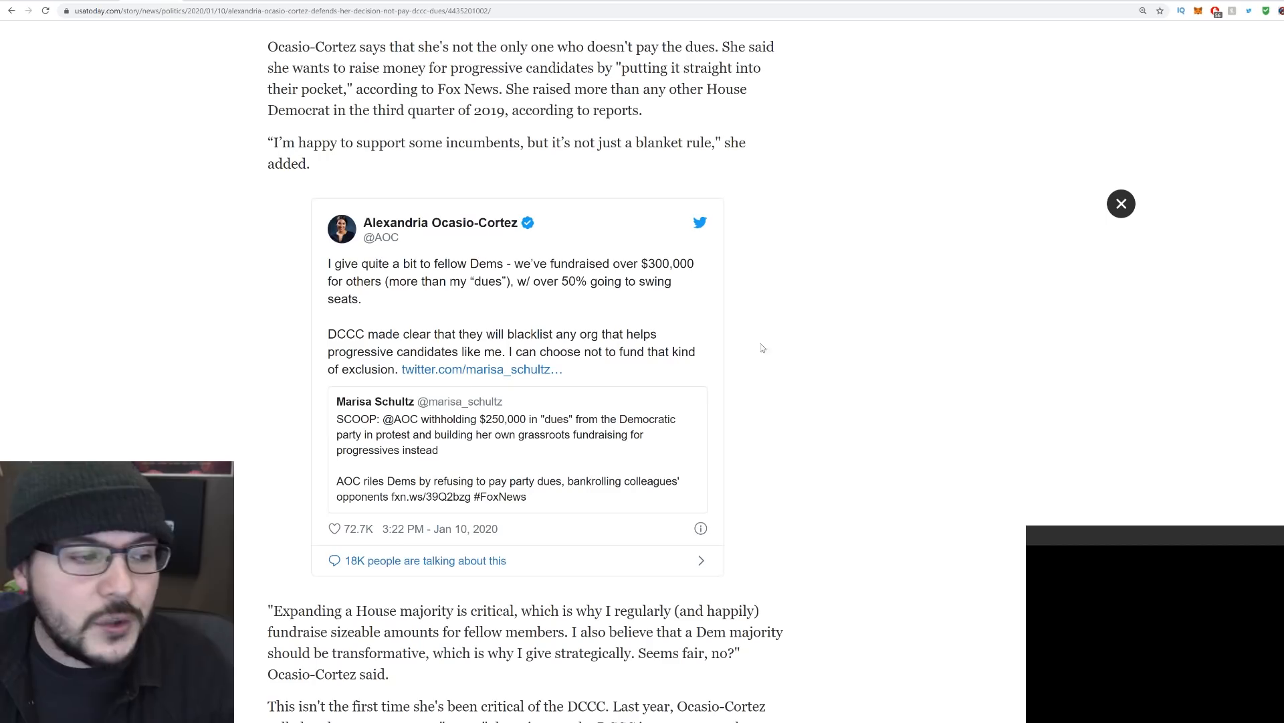
mouse_move(787, 388)
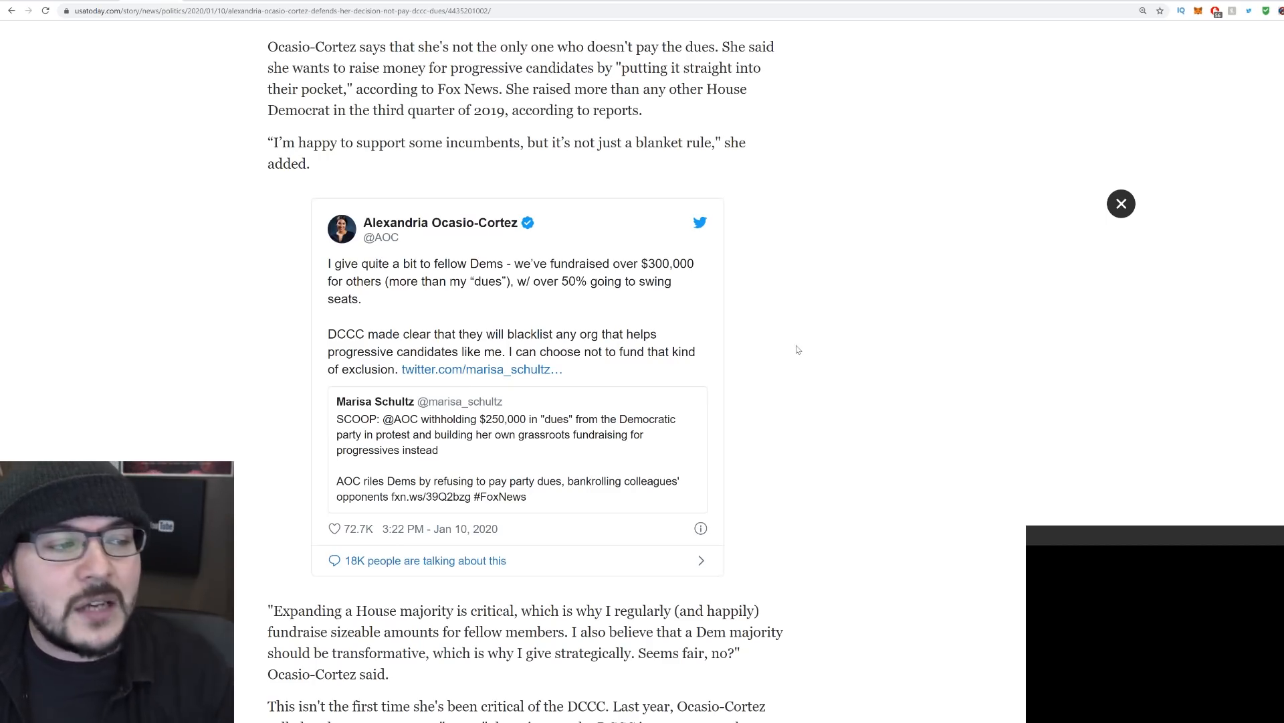
mouse_move(803, 330)
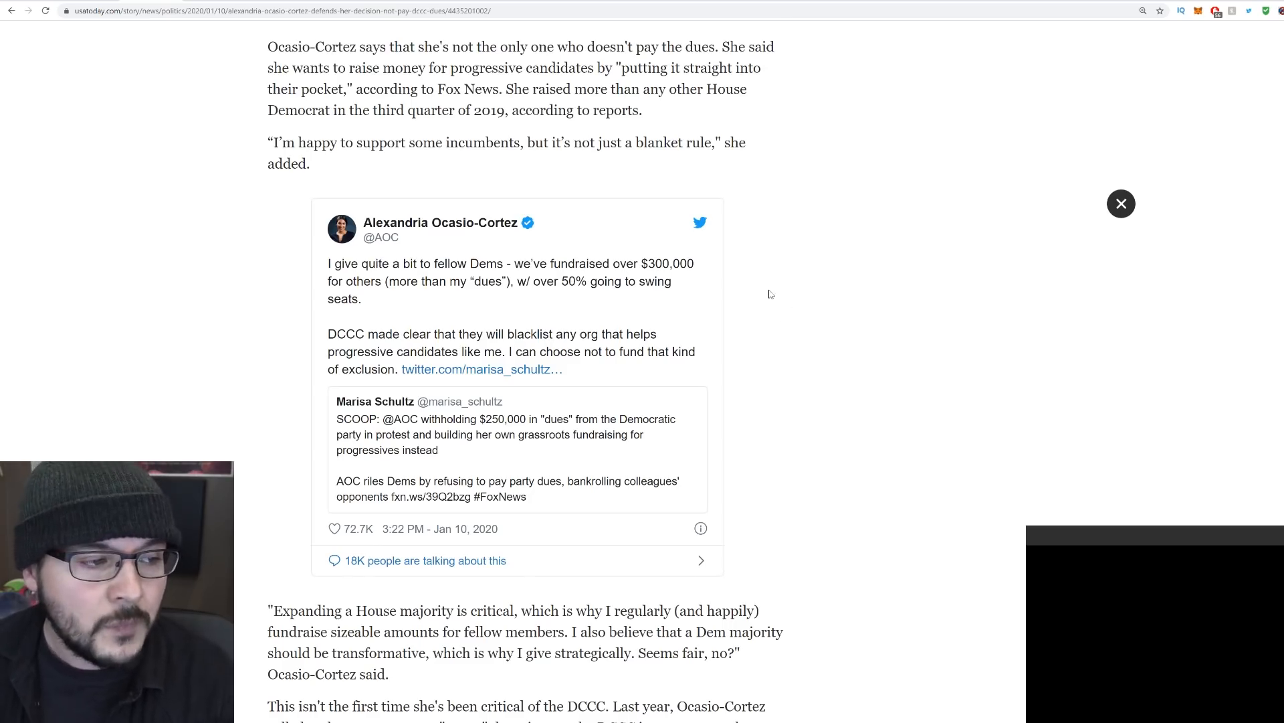
mouse_move(794, 279)
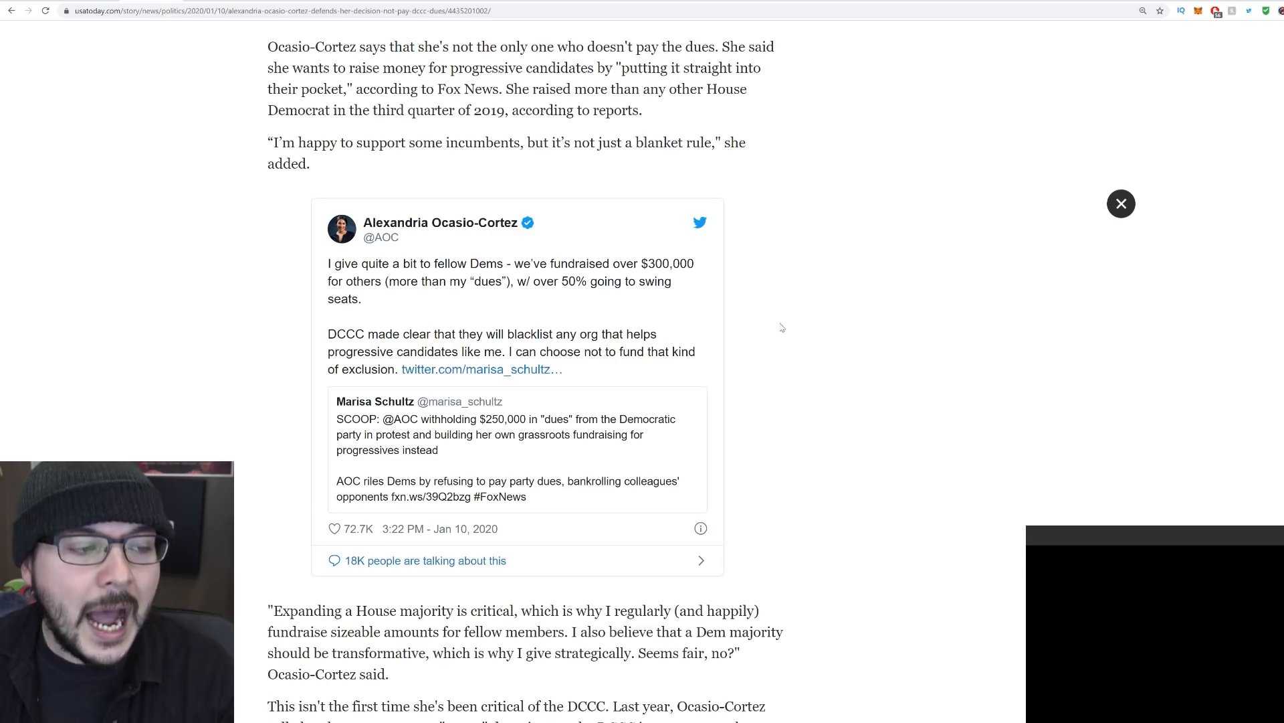
mouse_move(253, 363)
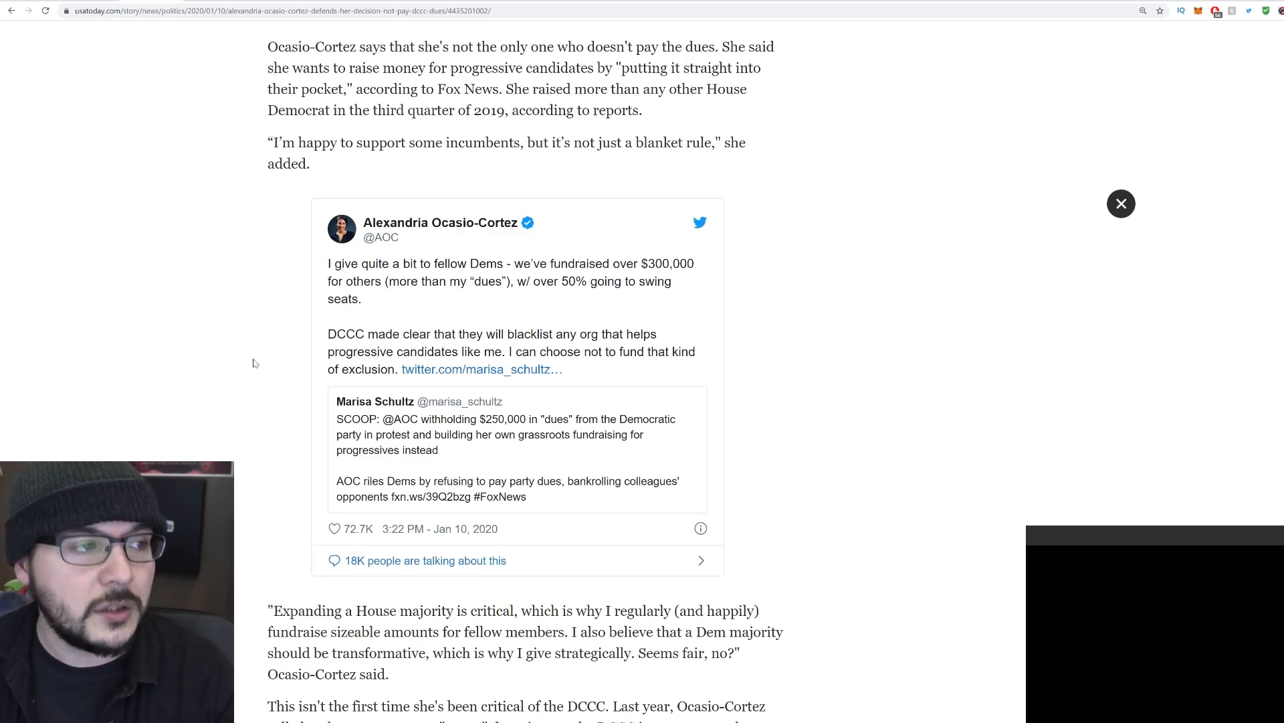
scroll("up", 3)
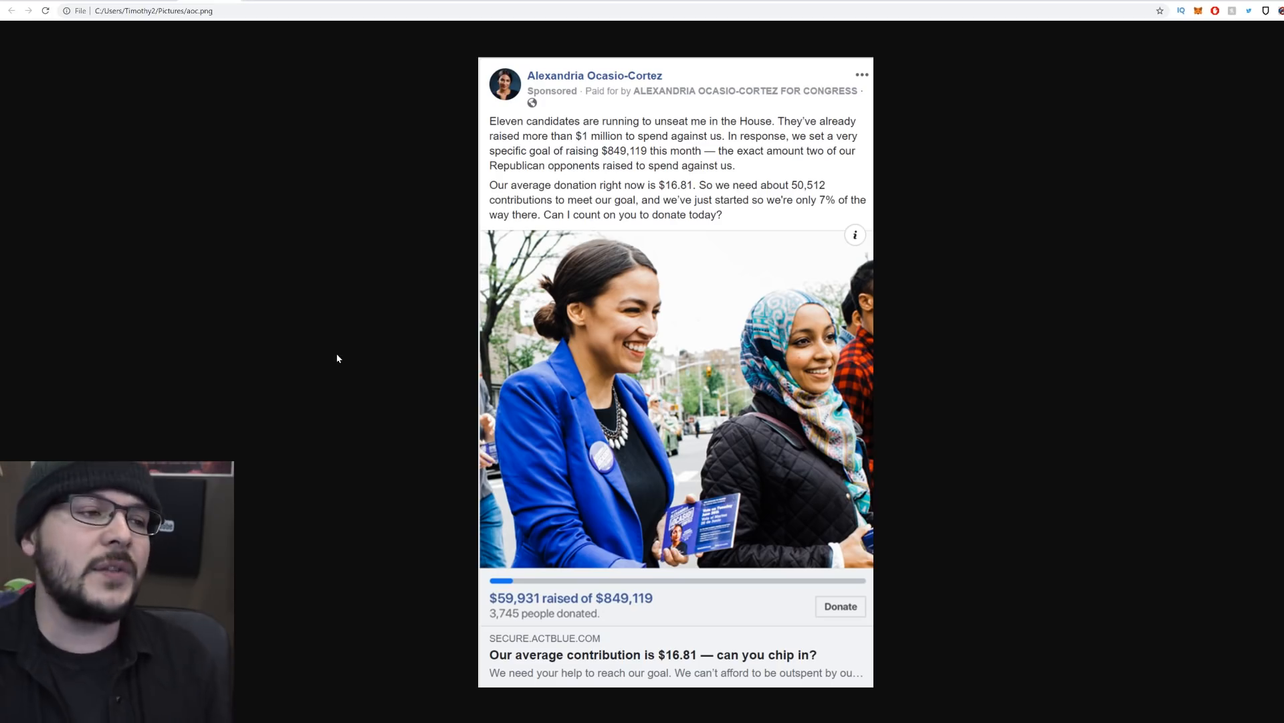
mouse_move(776, 230)
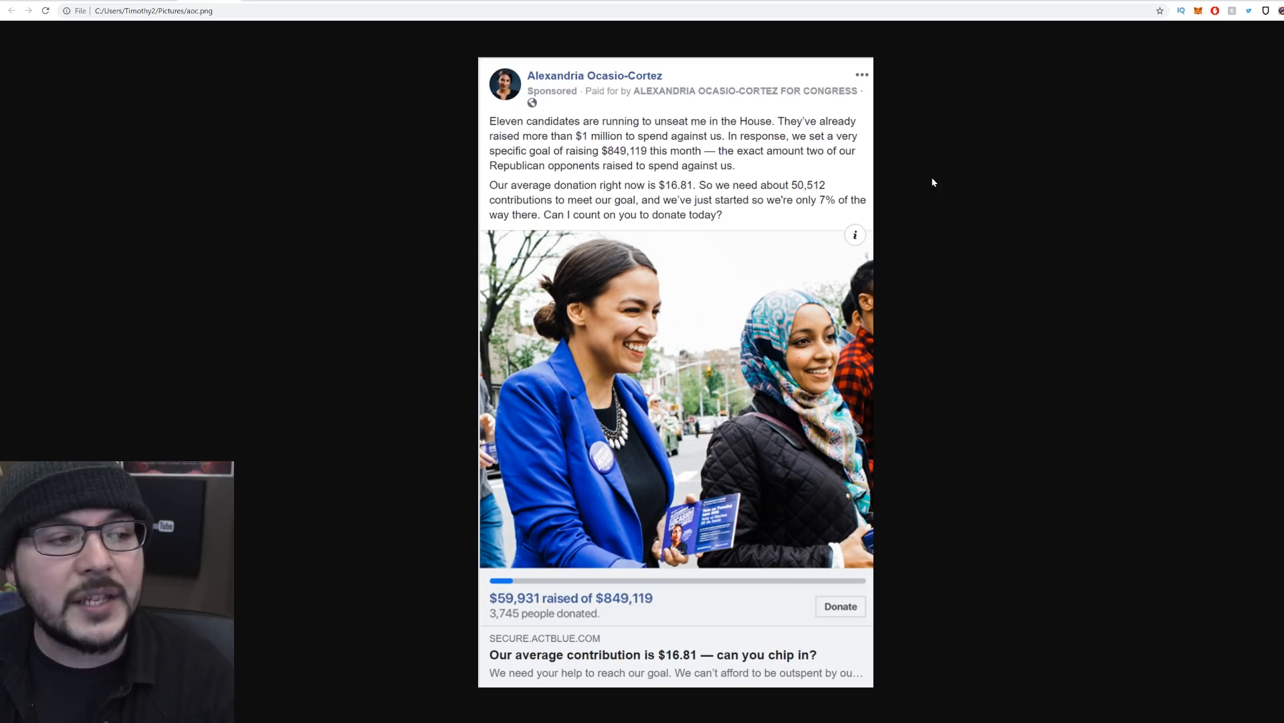
mouse_move(958, 161)
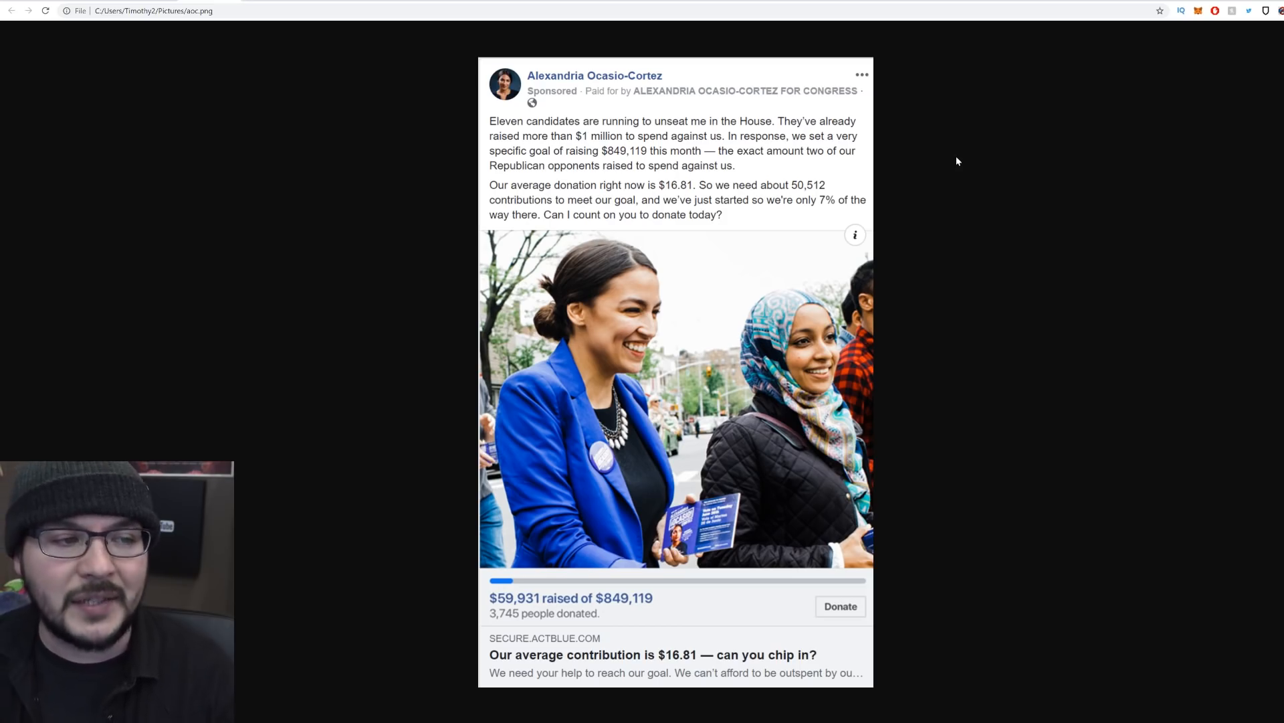
mouse_move(936, 150)
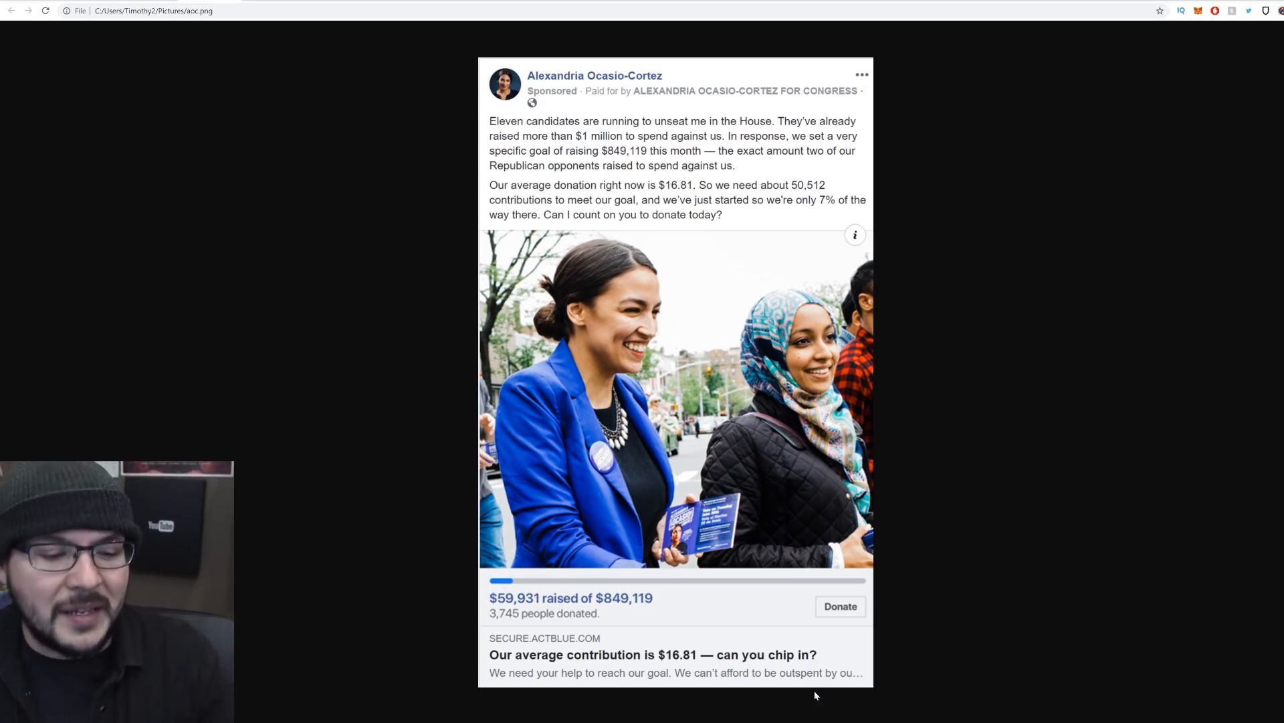
mouse_move(584, 507)
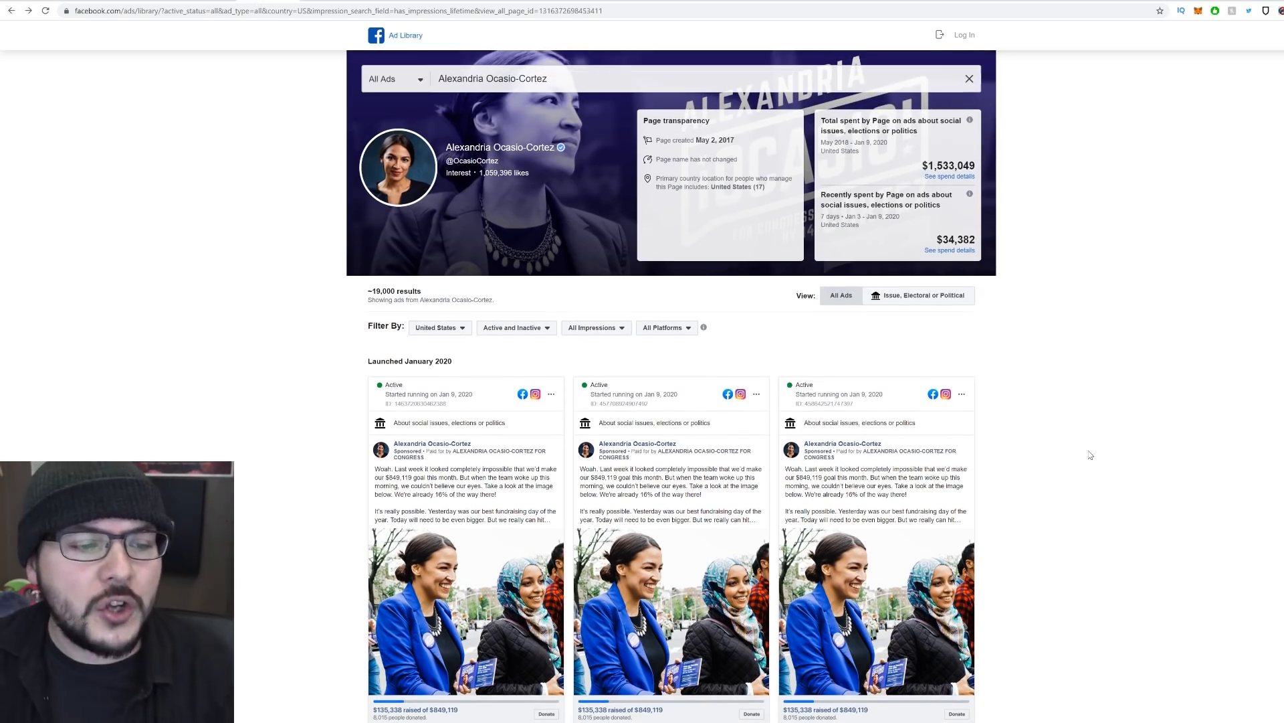
Scroll through the many identical Ocasio-Cortez ads launched January 2020.
scroll("down", 3)
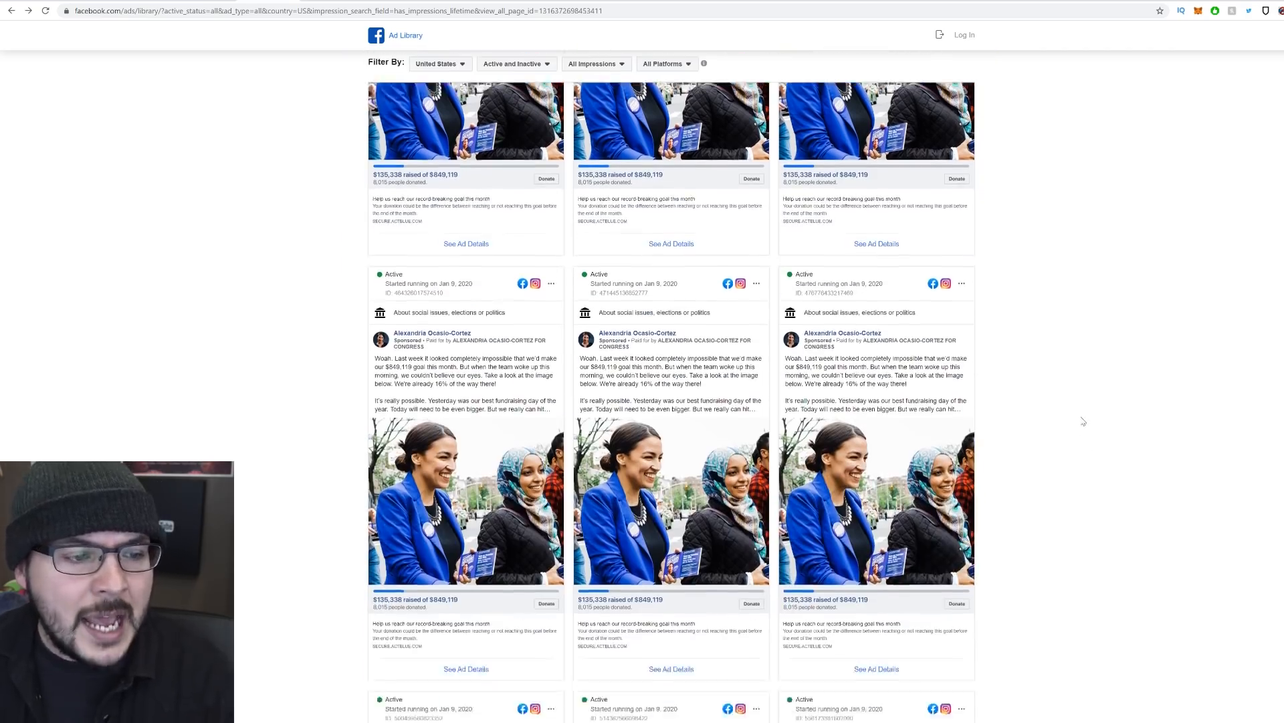
scroll("down", 3)
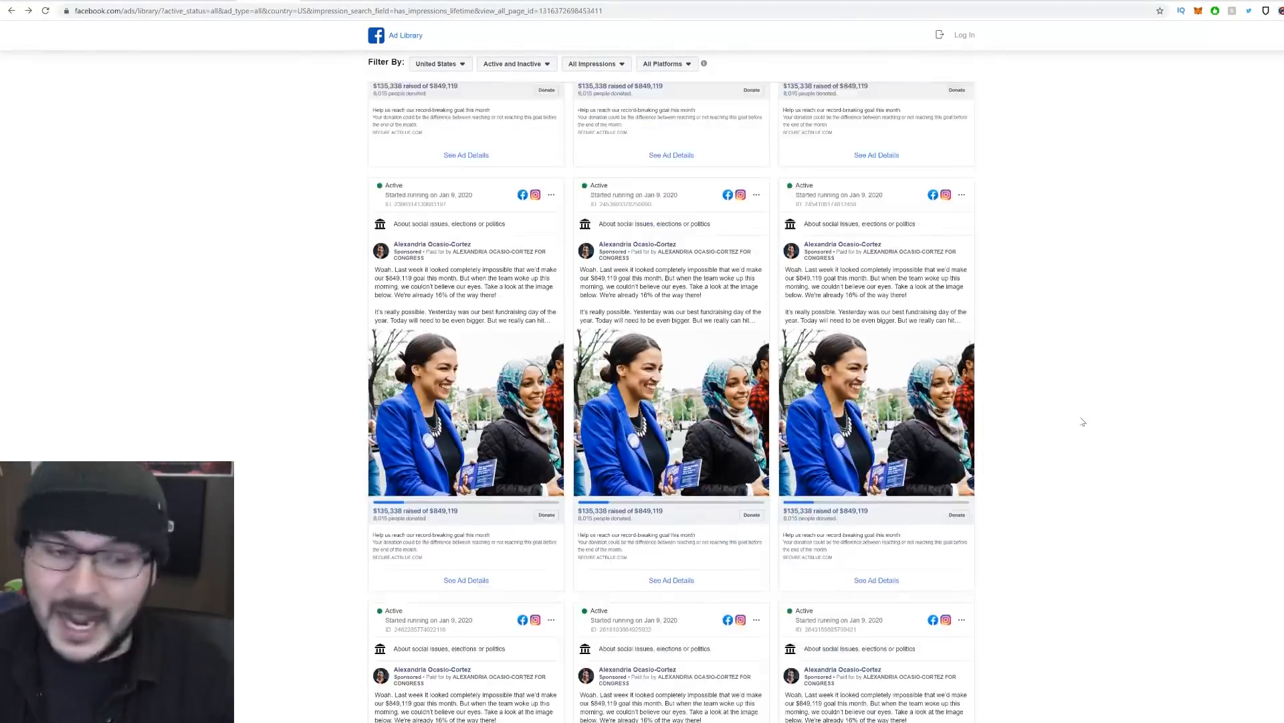
scroll("down", 3)
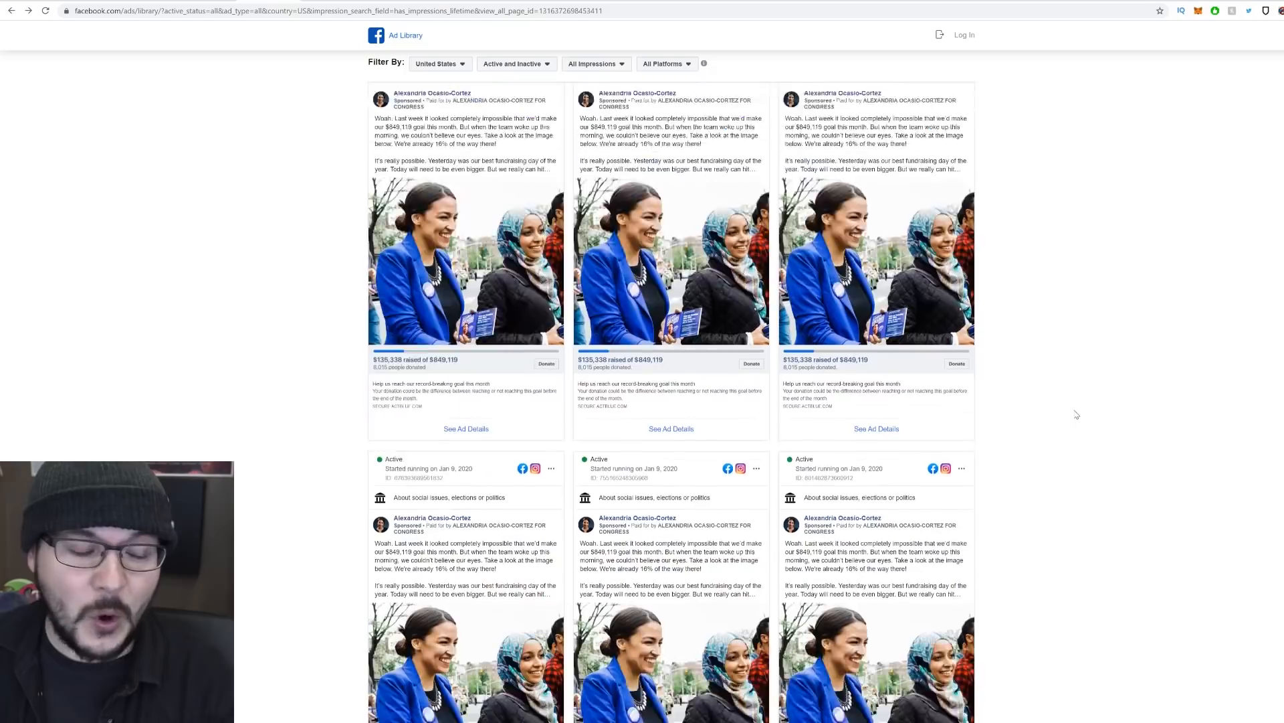
scroll("down", 3)
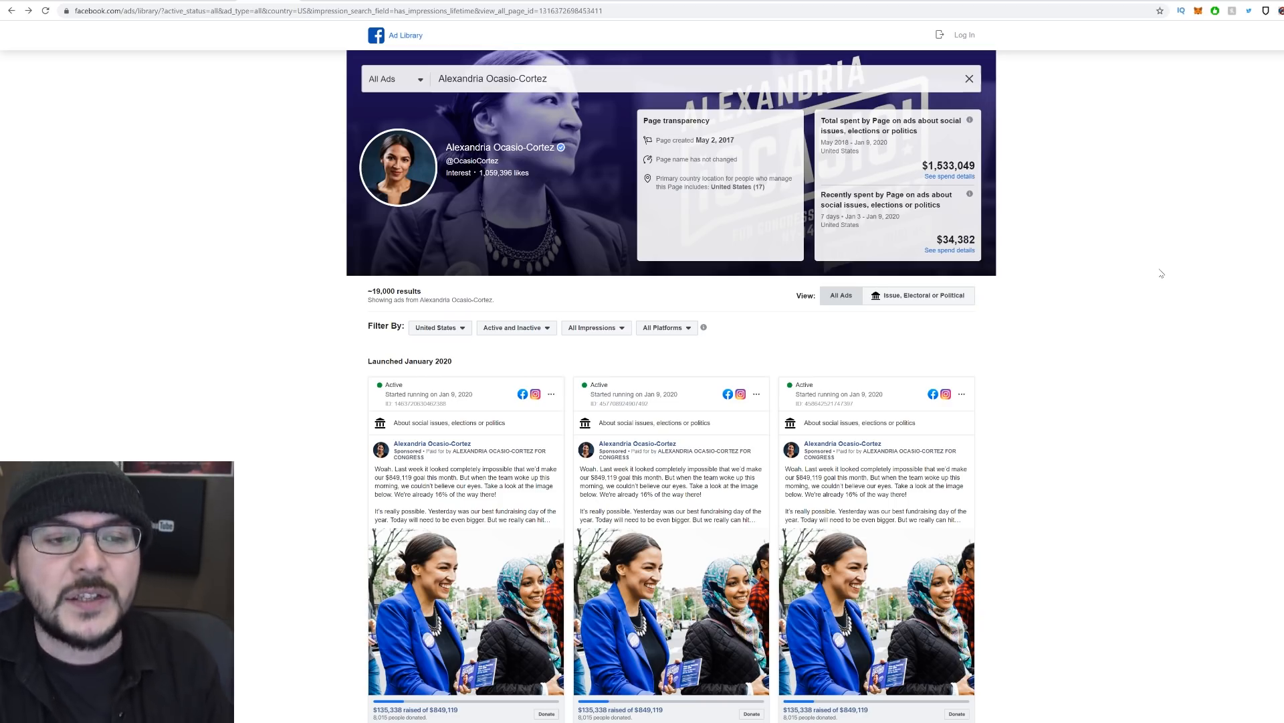
mouse_move(1121, 340)
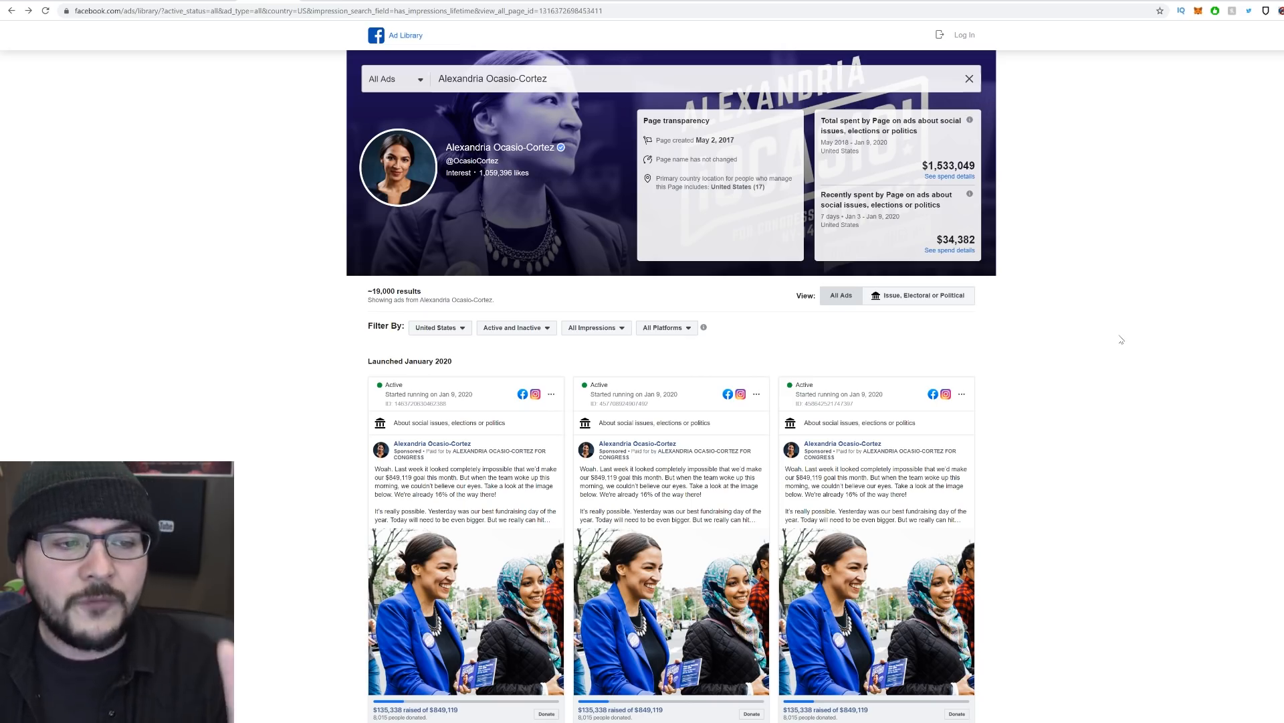
scroll("down", 3)
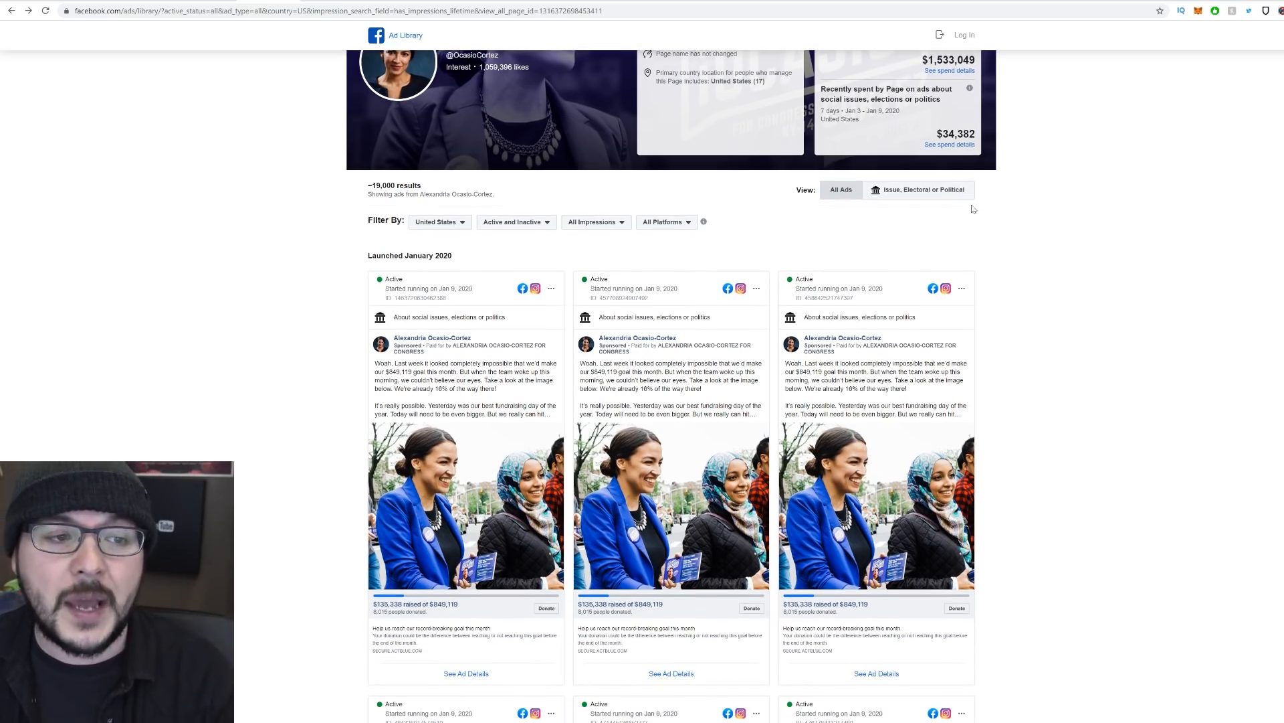
mouse_move(984, 222)
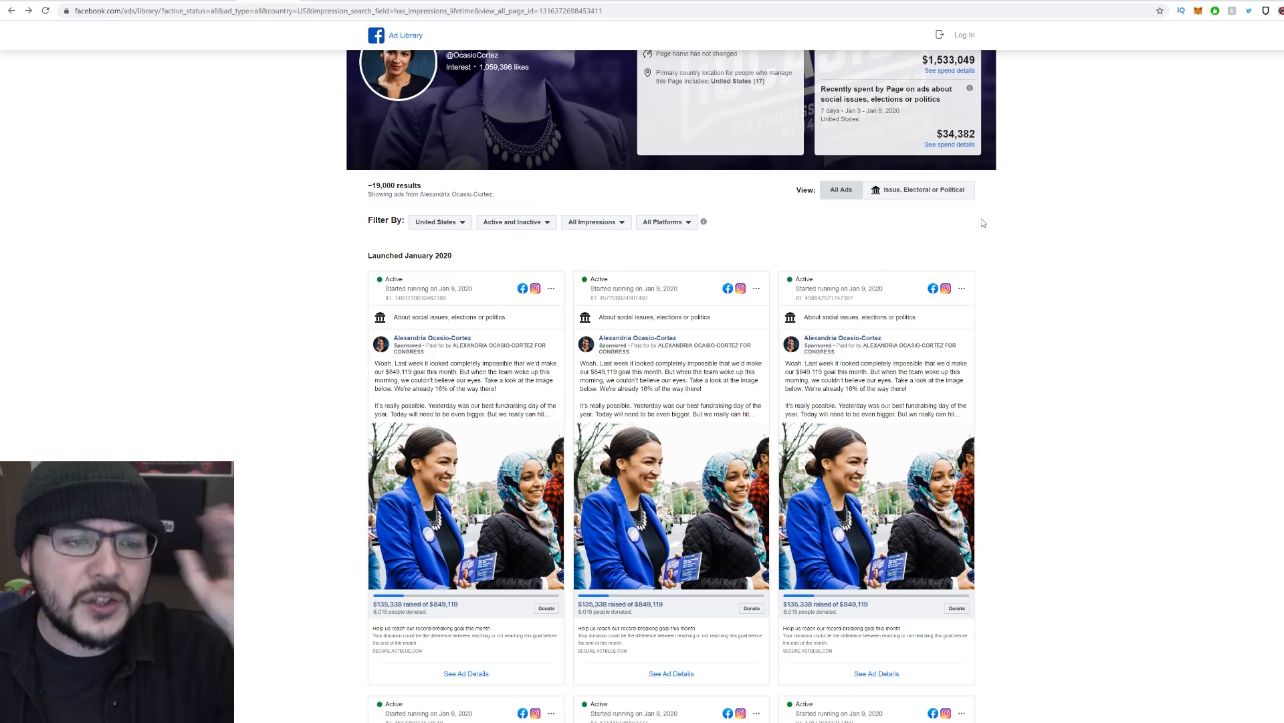
scroll("down", 3)
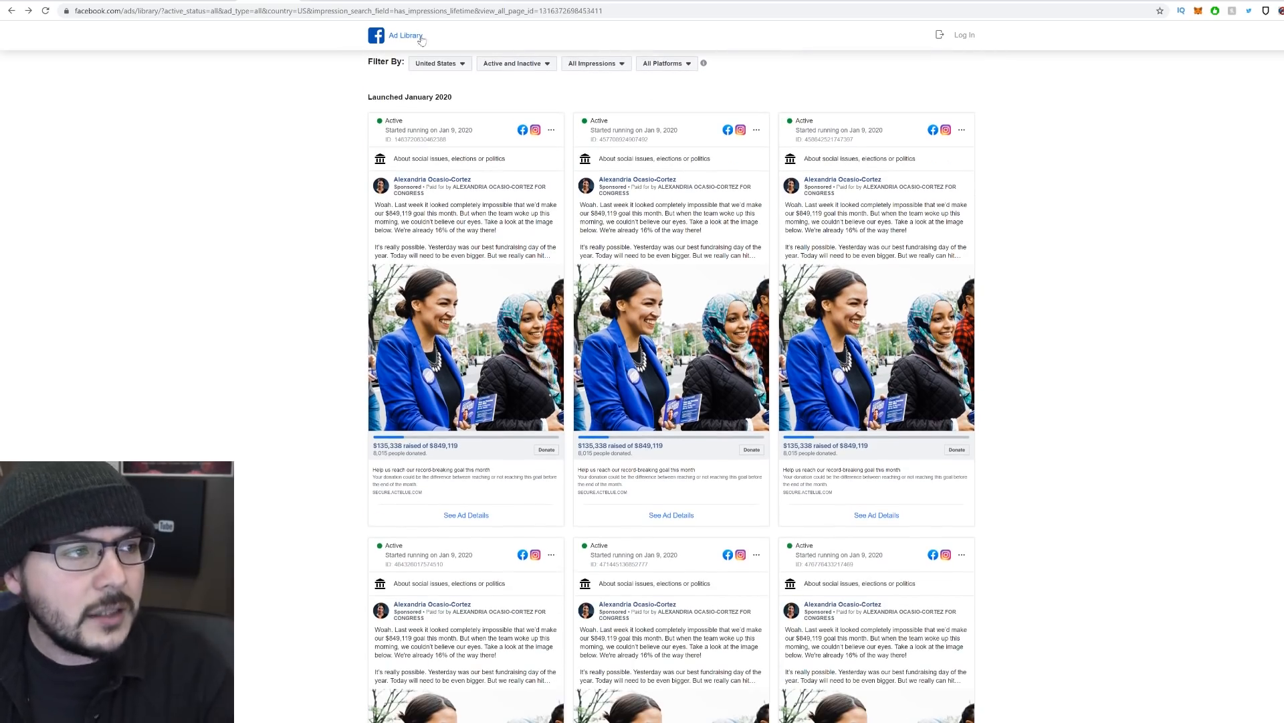
Open See Ad Details for one fundraising ad to see impressions, spend and demographics.
left_click(466, 515)
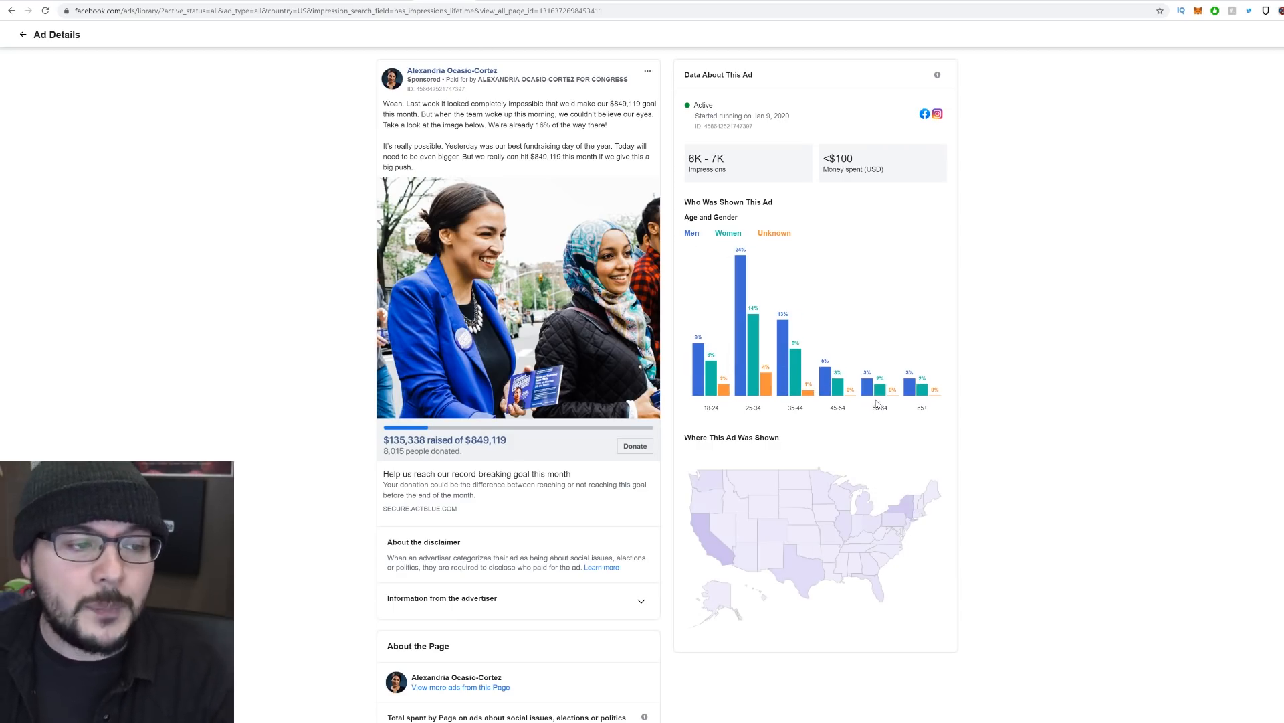
mouse_move(893, 520)
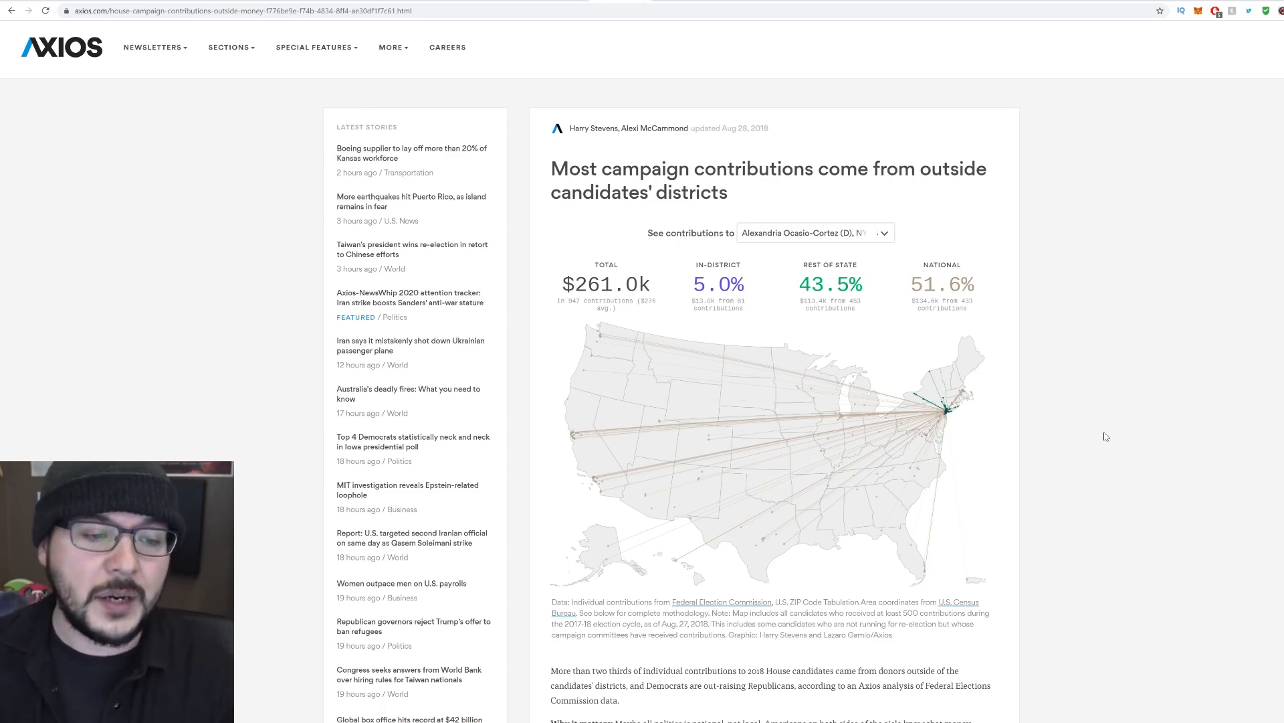
mouse_move(1142, 485)
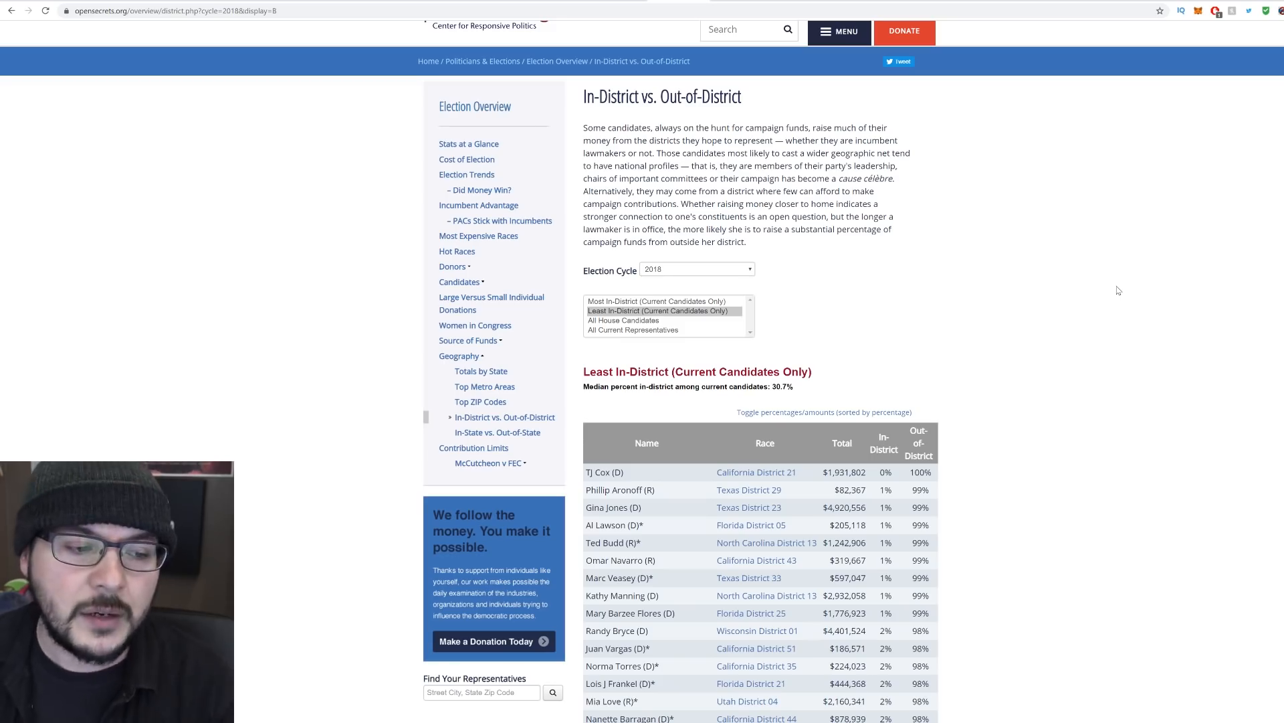
mouse_move(1055, 321)
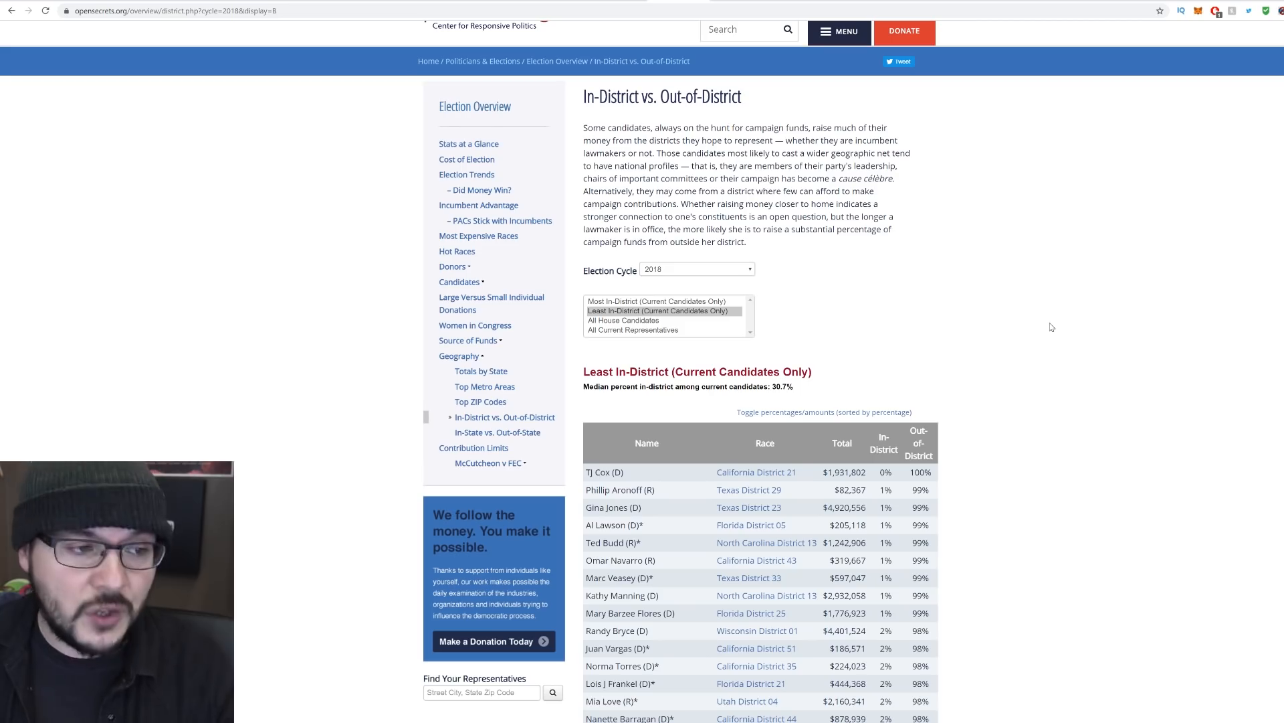
Scroll to the 2018 Least In-District table, where TJ Cox shows 0%.
scroll("down", 3)
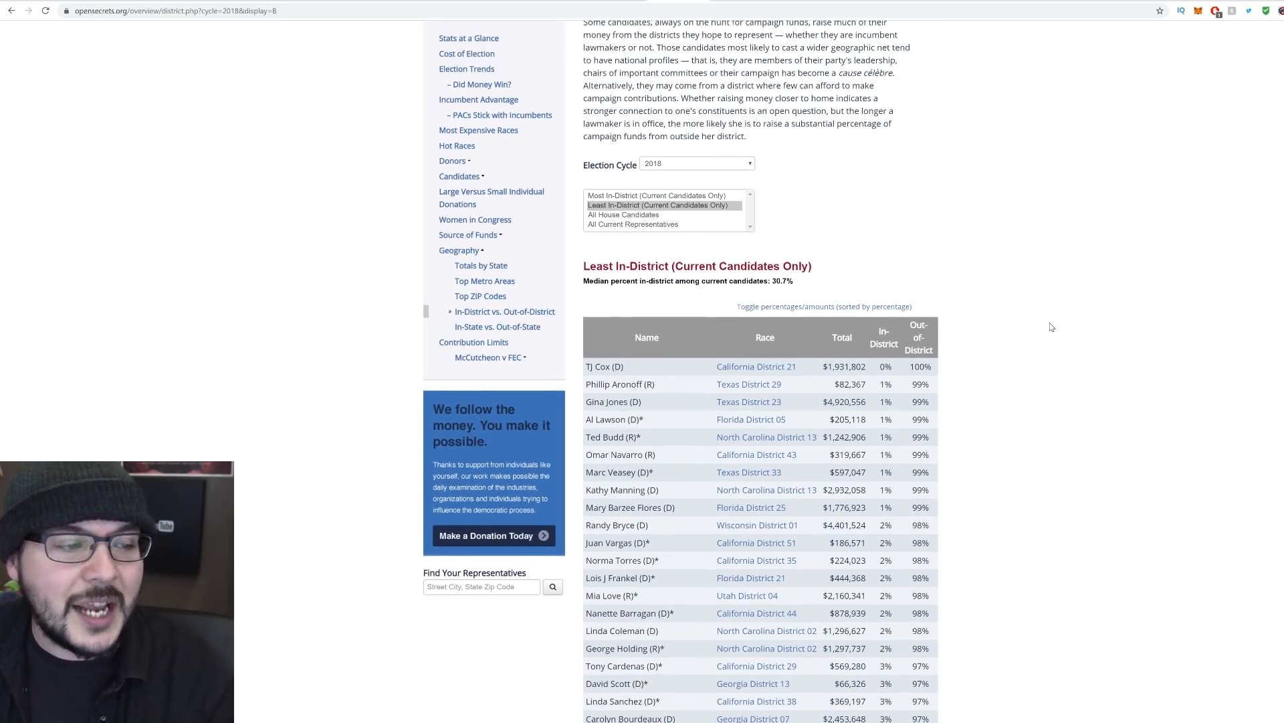
scroll("down", 3)
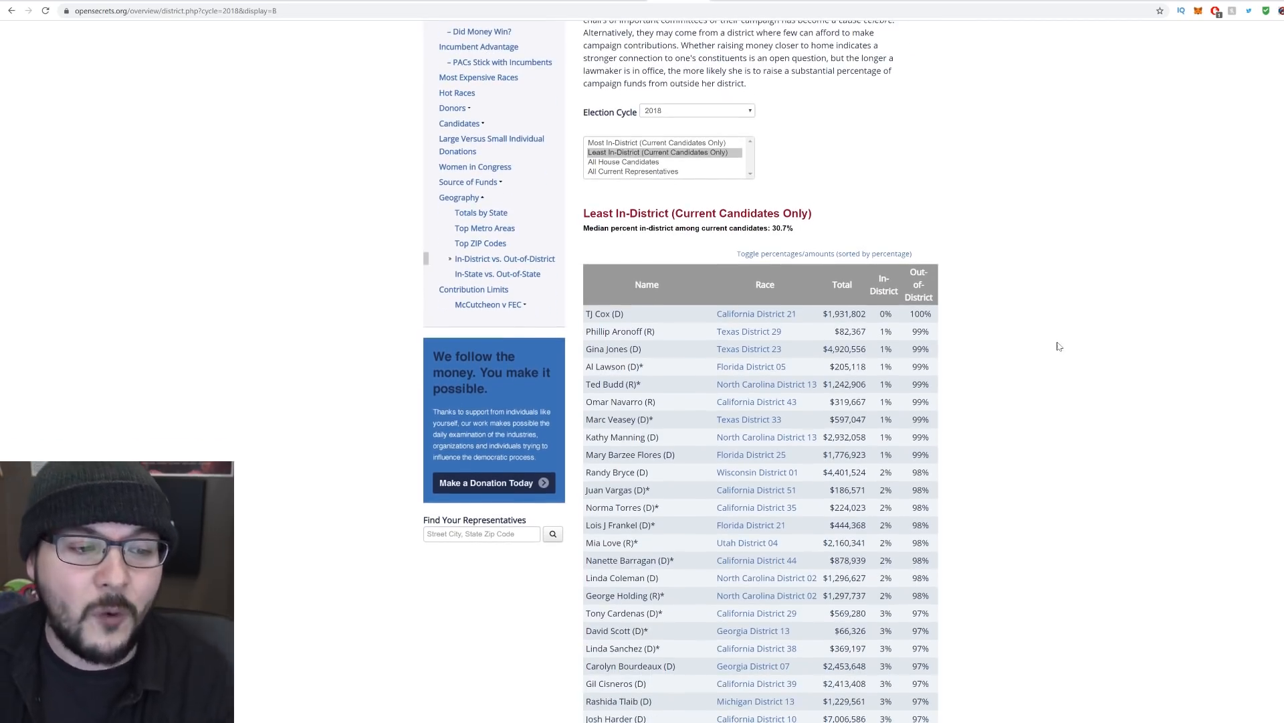
scroll("down", 3)
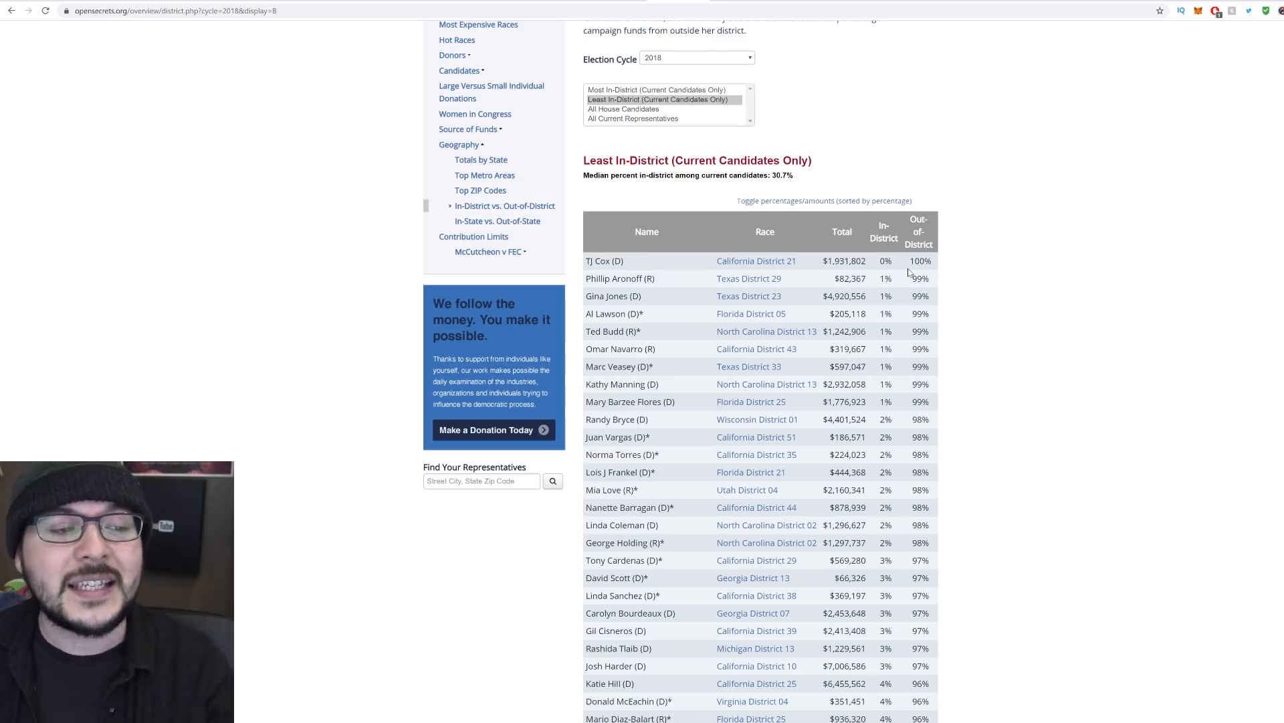
mouse_move(901, 270)
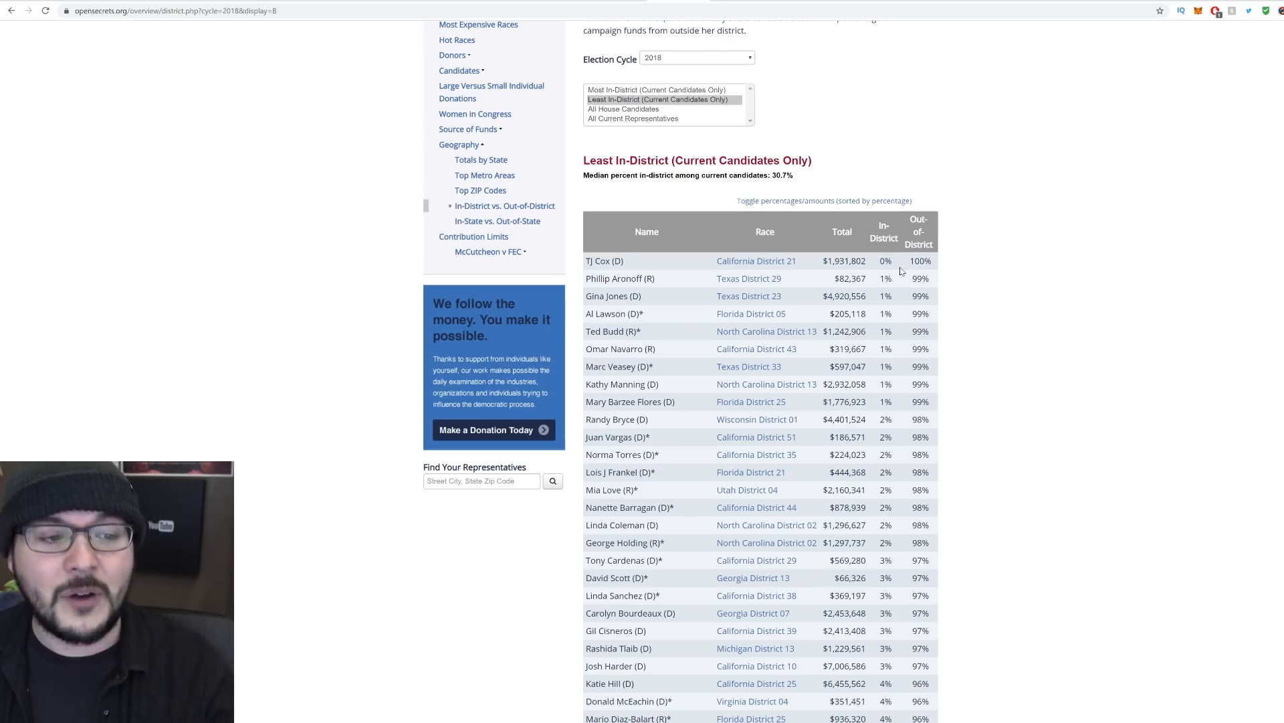
mouse_move(873, 296)
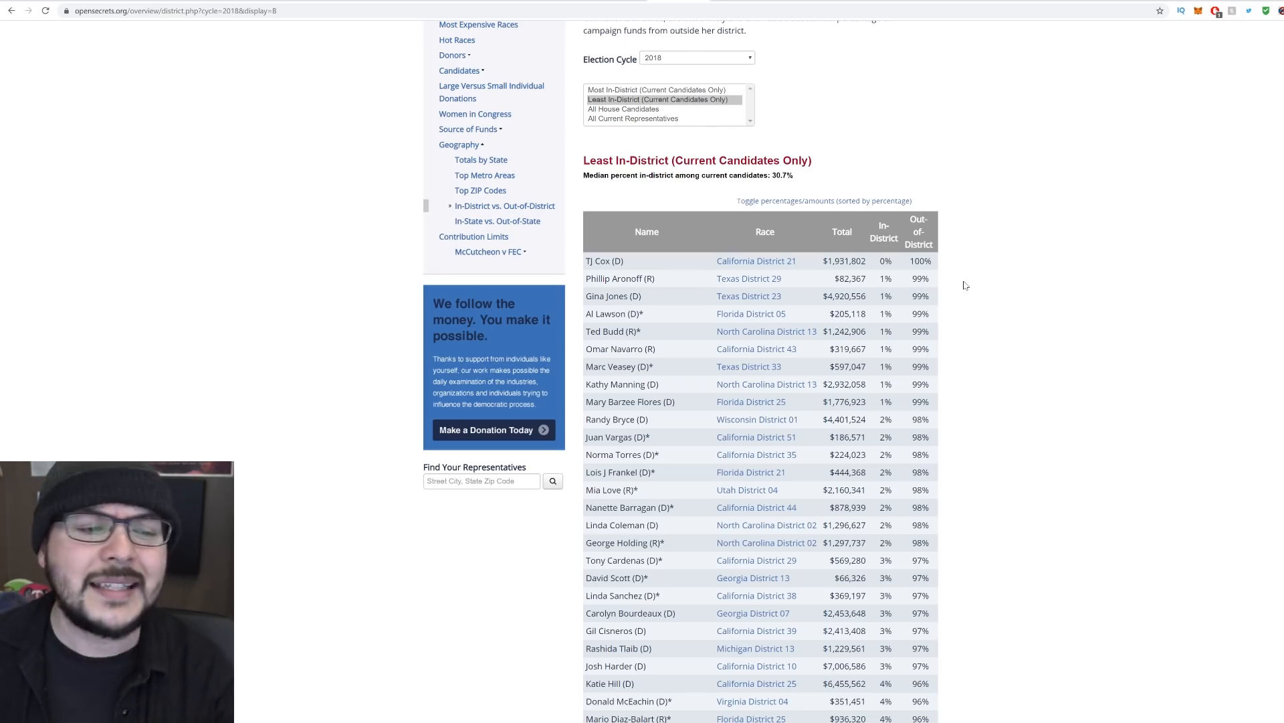
mouse_move(1069, 310)
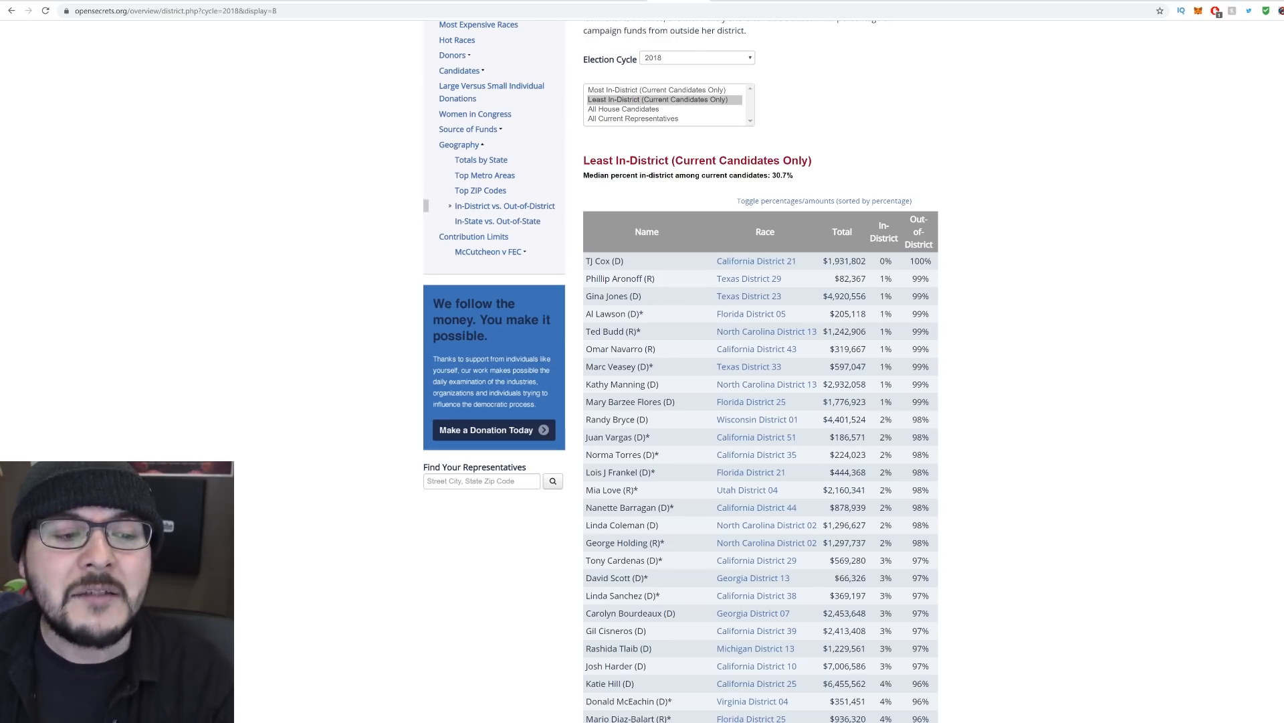
scroll("down", 3)
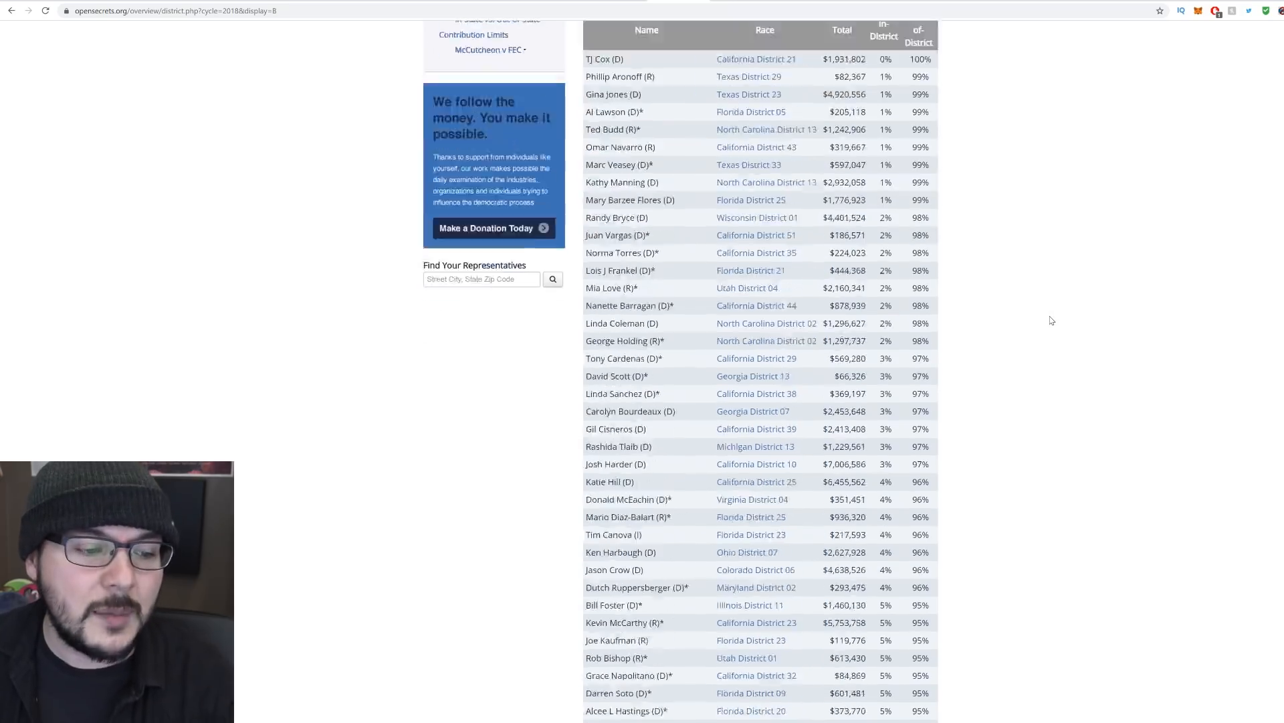
scroll("down", 3)
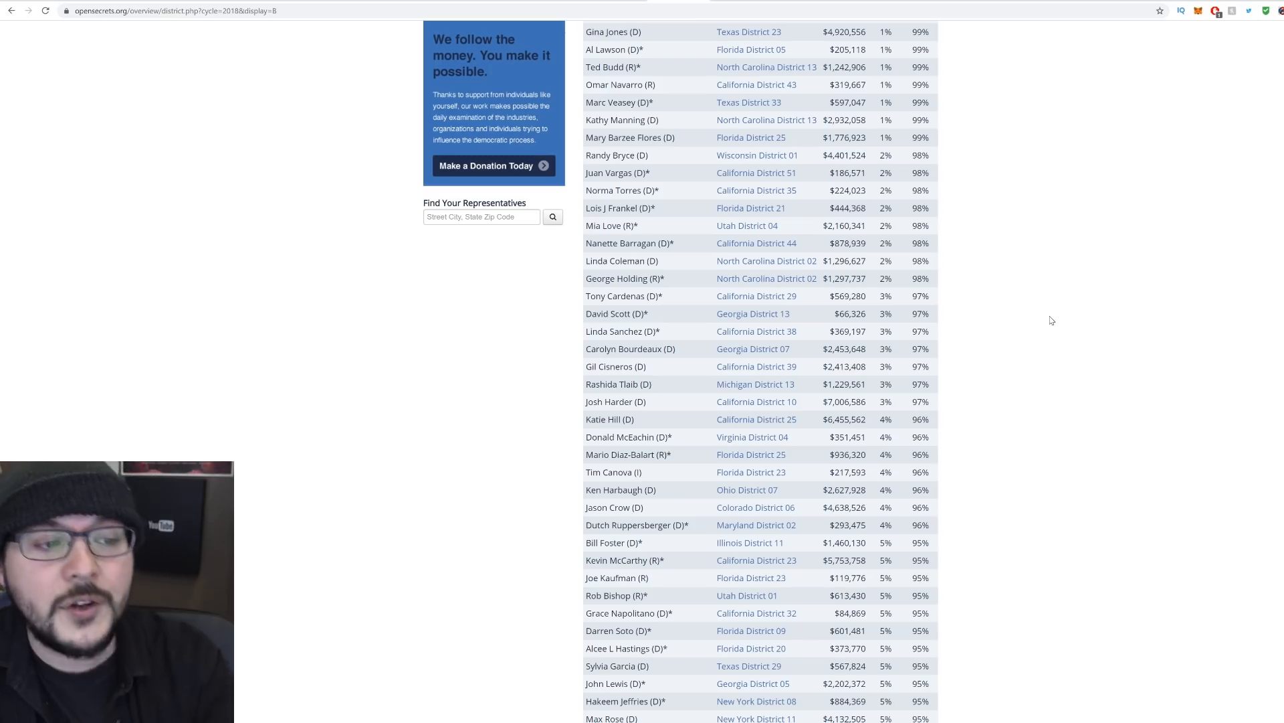
scroll("down", 3)
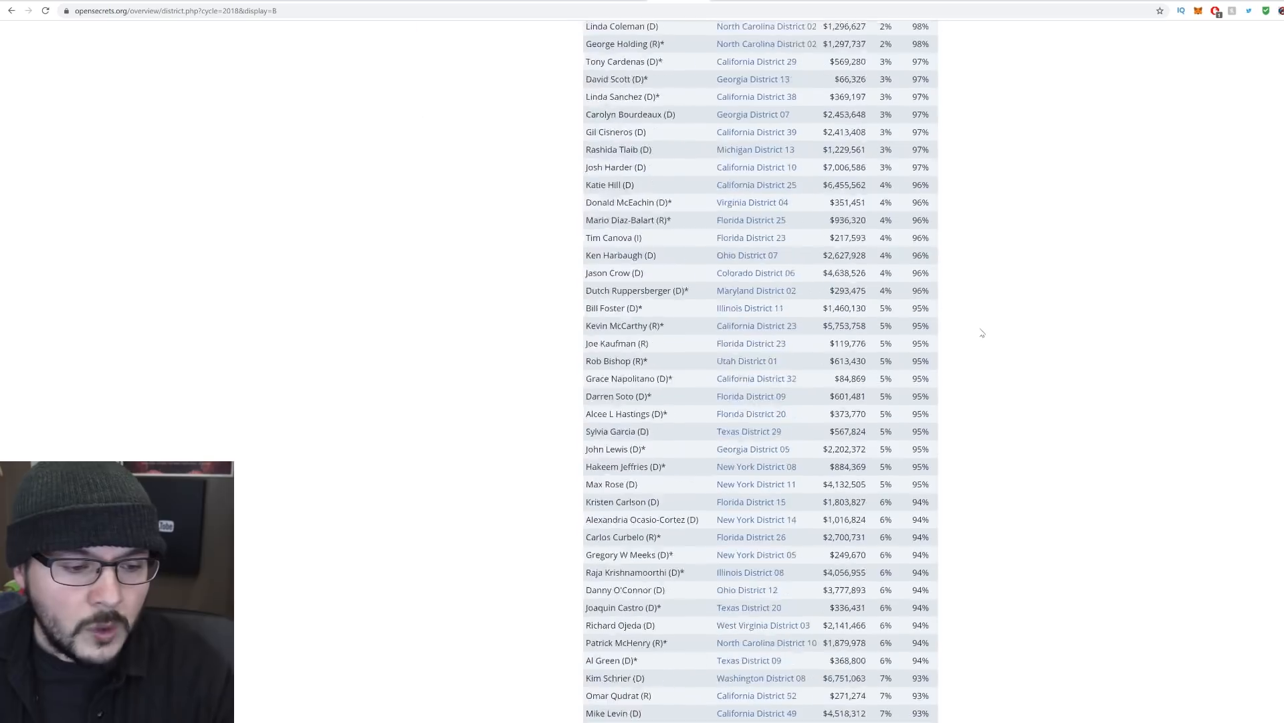
scroll("down", 3)
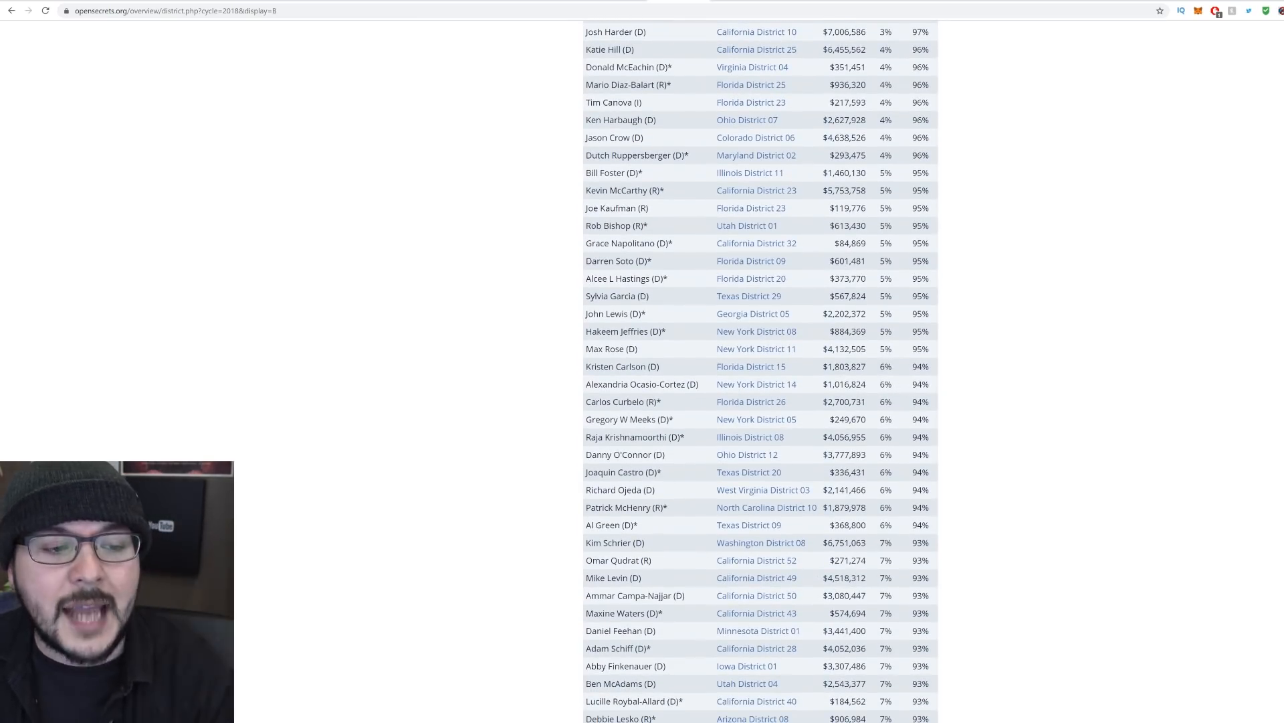
double_click(920, 384)
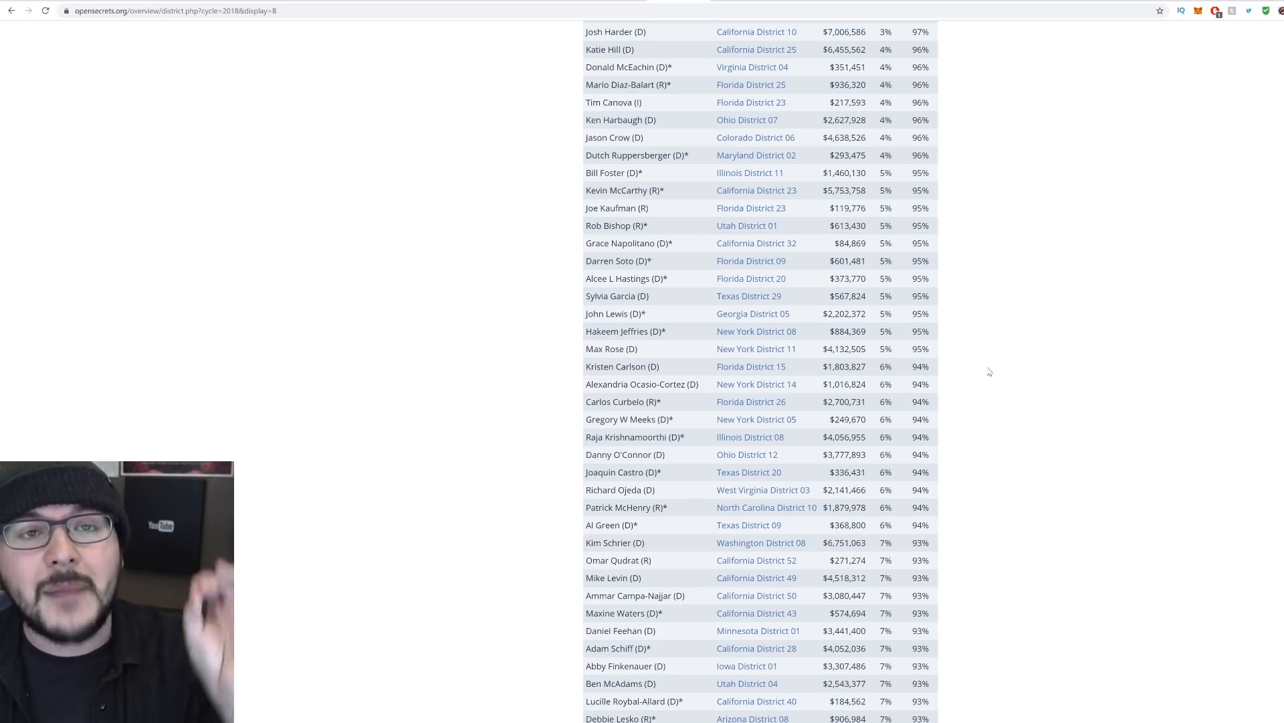
mouse_move(965, 328)
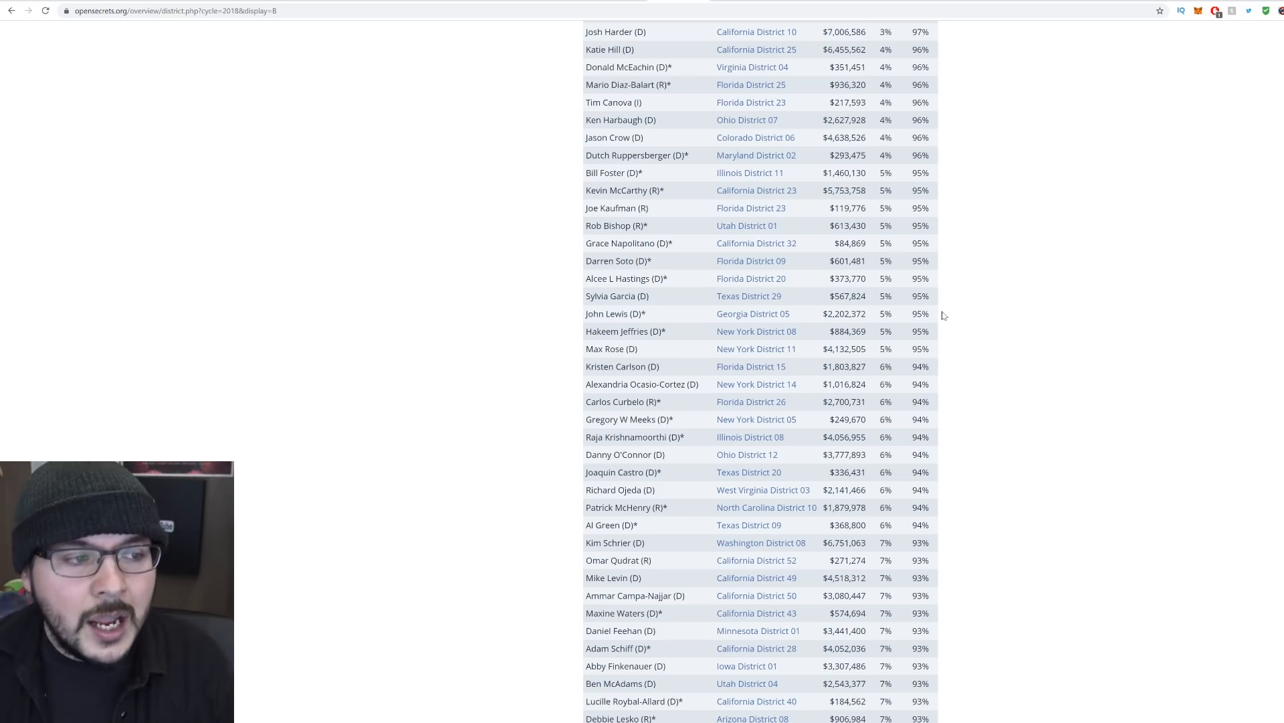
mouse_move(998, 324)
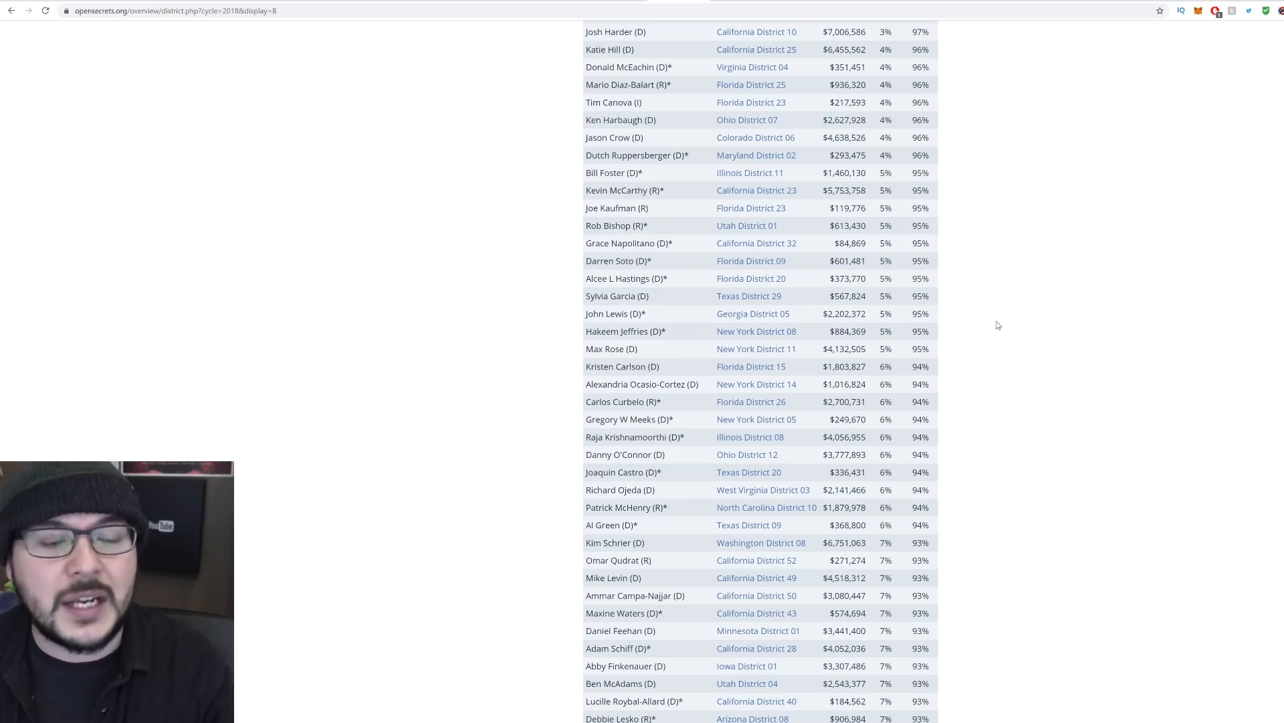
mouse_move(980, 290)
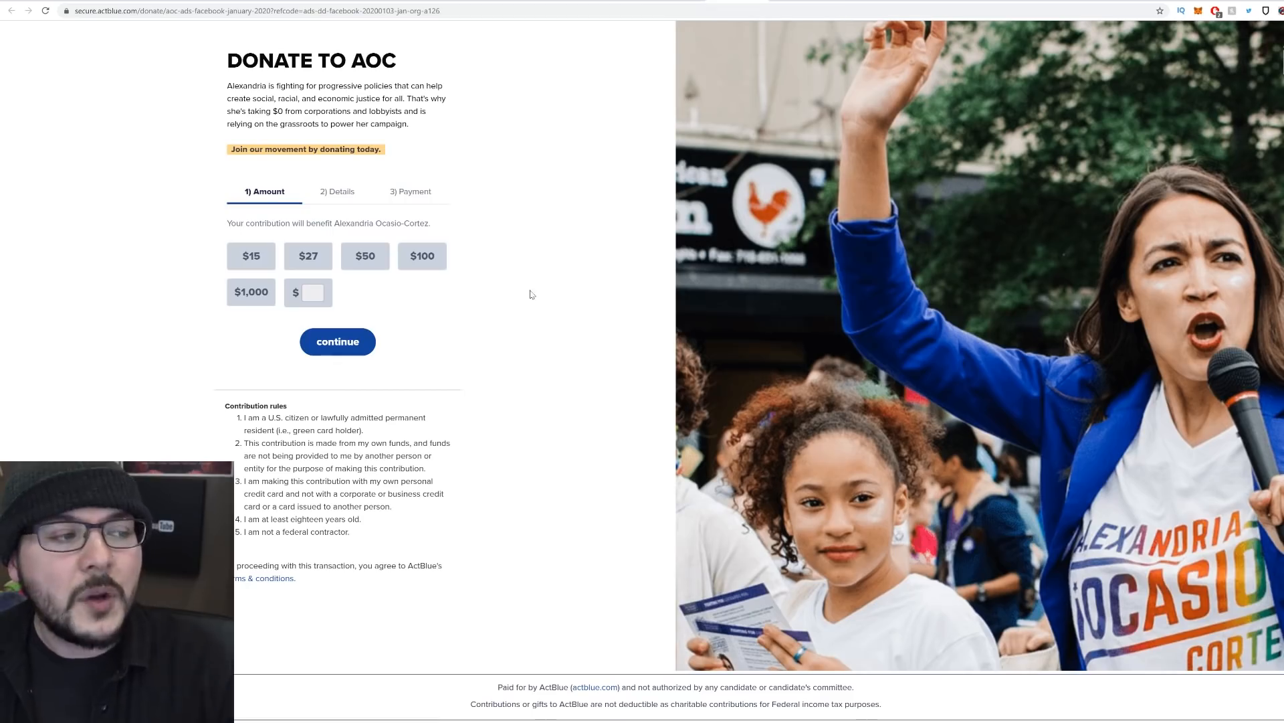
mouse_move(573, 241)
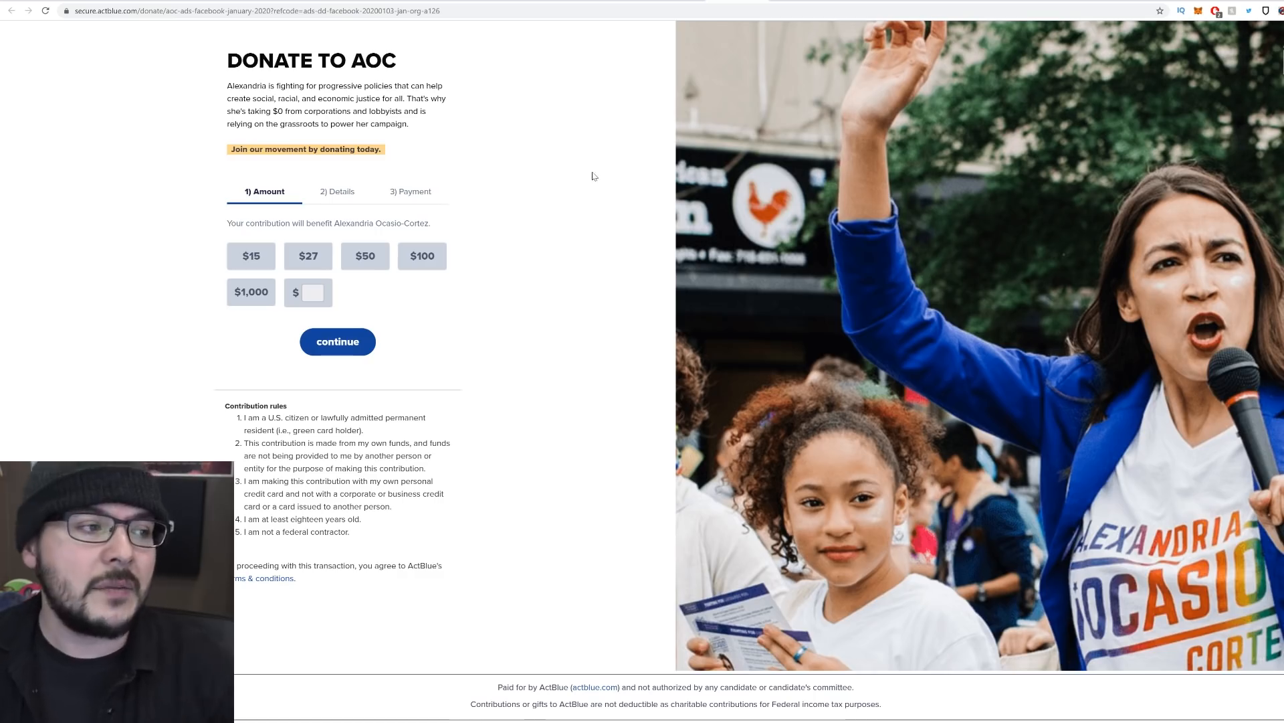
mouse_move(582, 180)
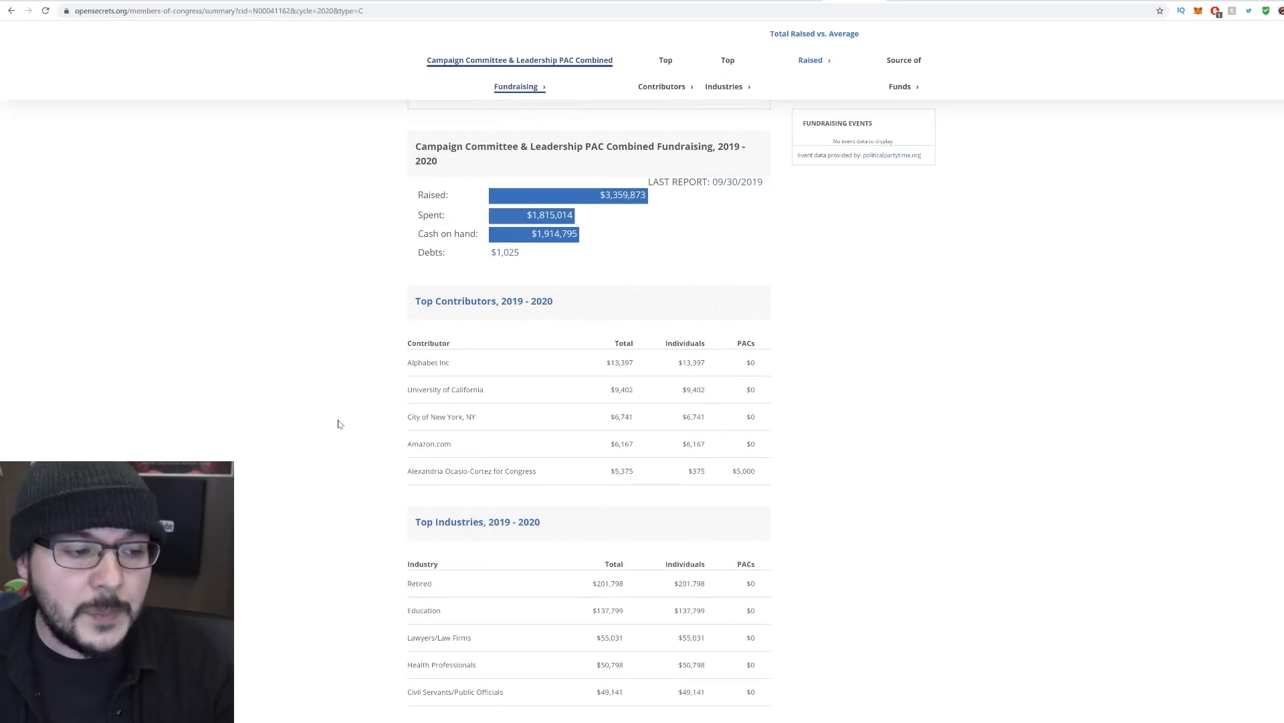
scroll("down", 3)
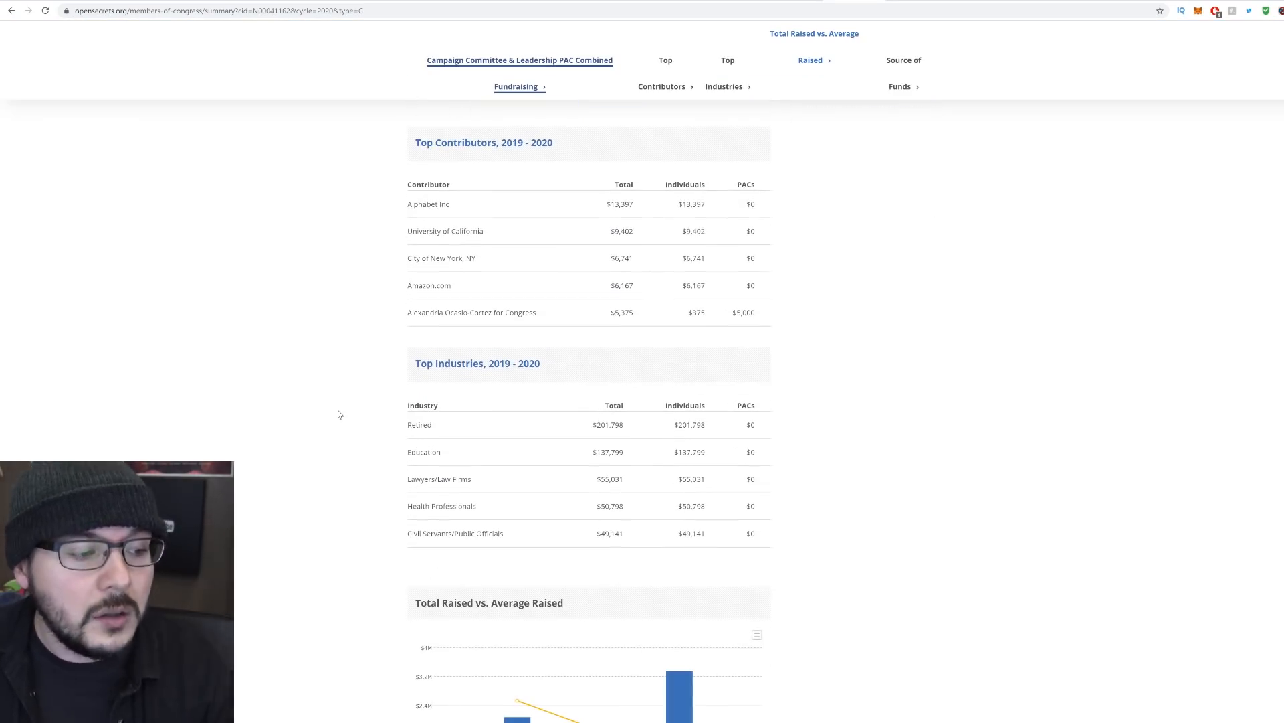
scroll("down", 3)
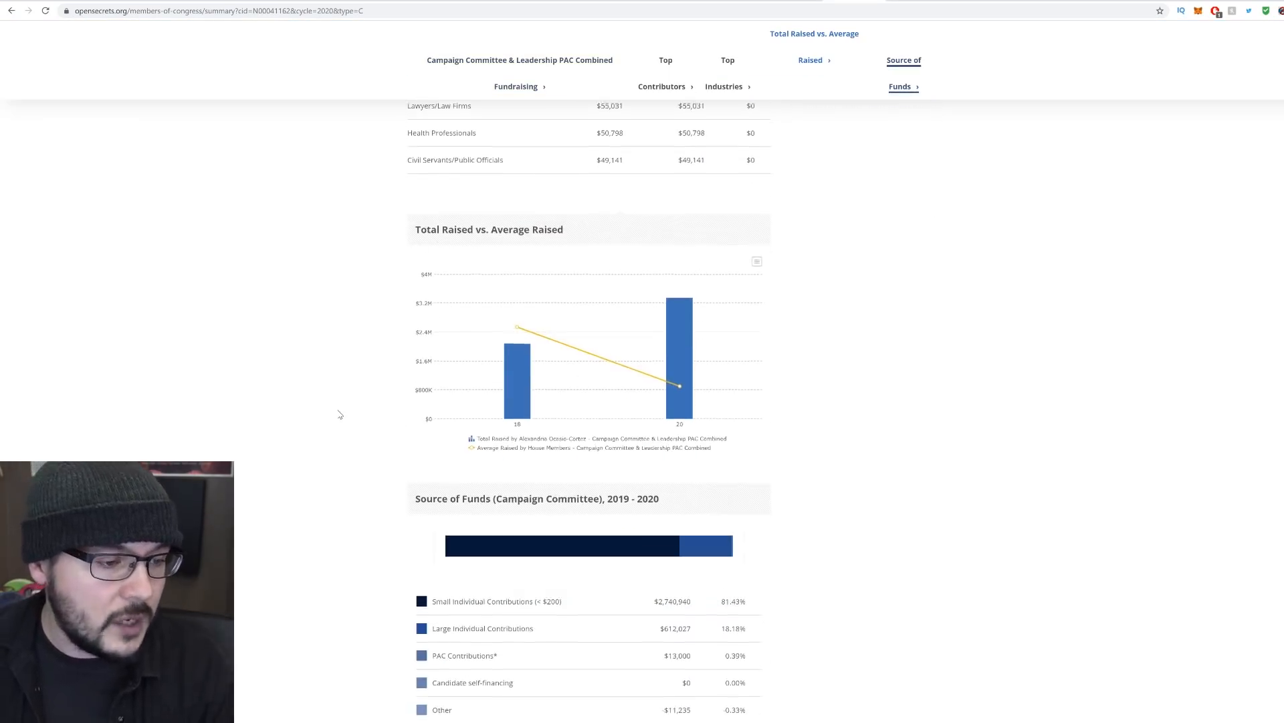
scroll("down", 3)
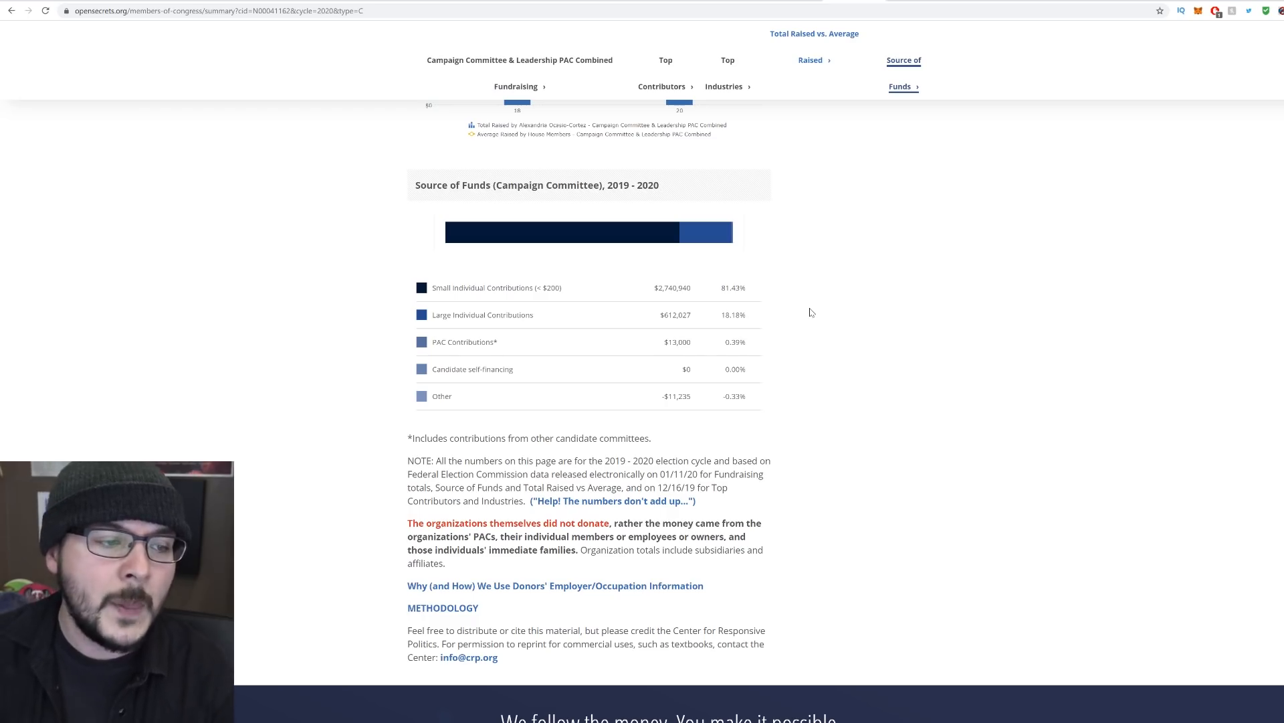
mouse_move(814, 317)
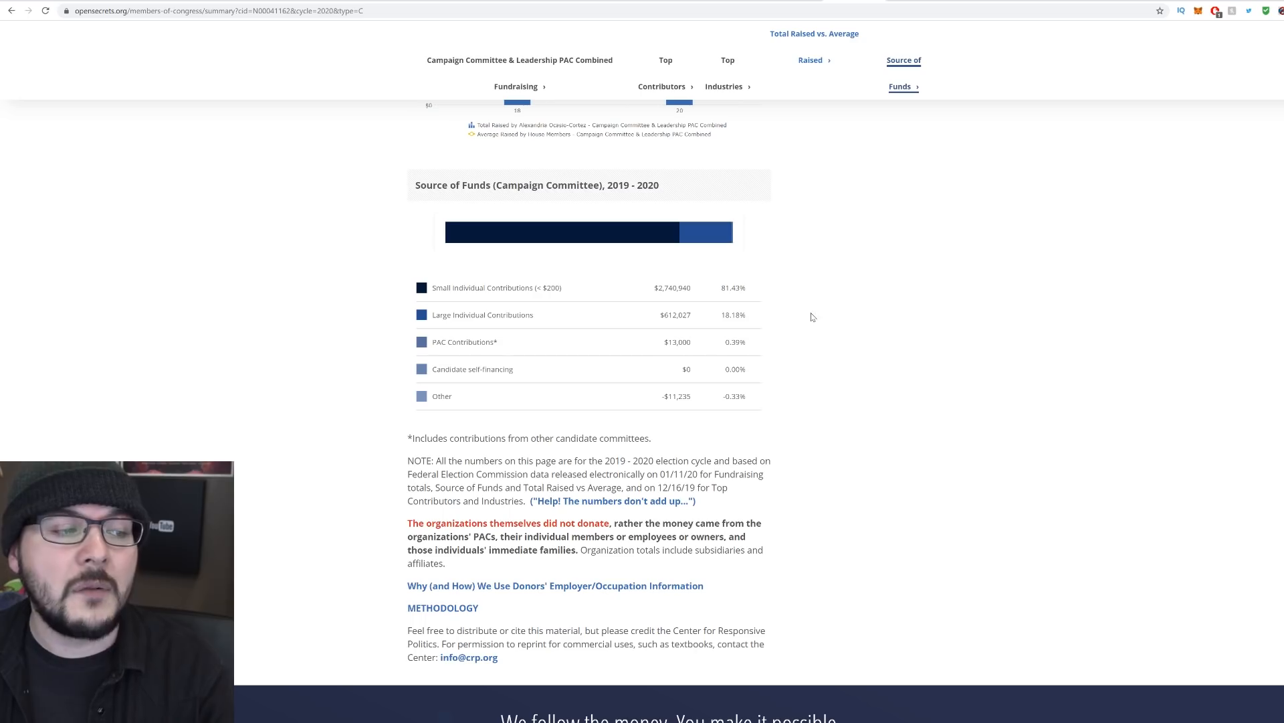
mouse_move(787, 318)
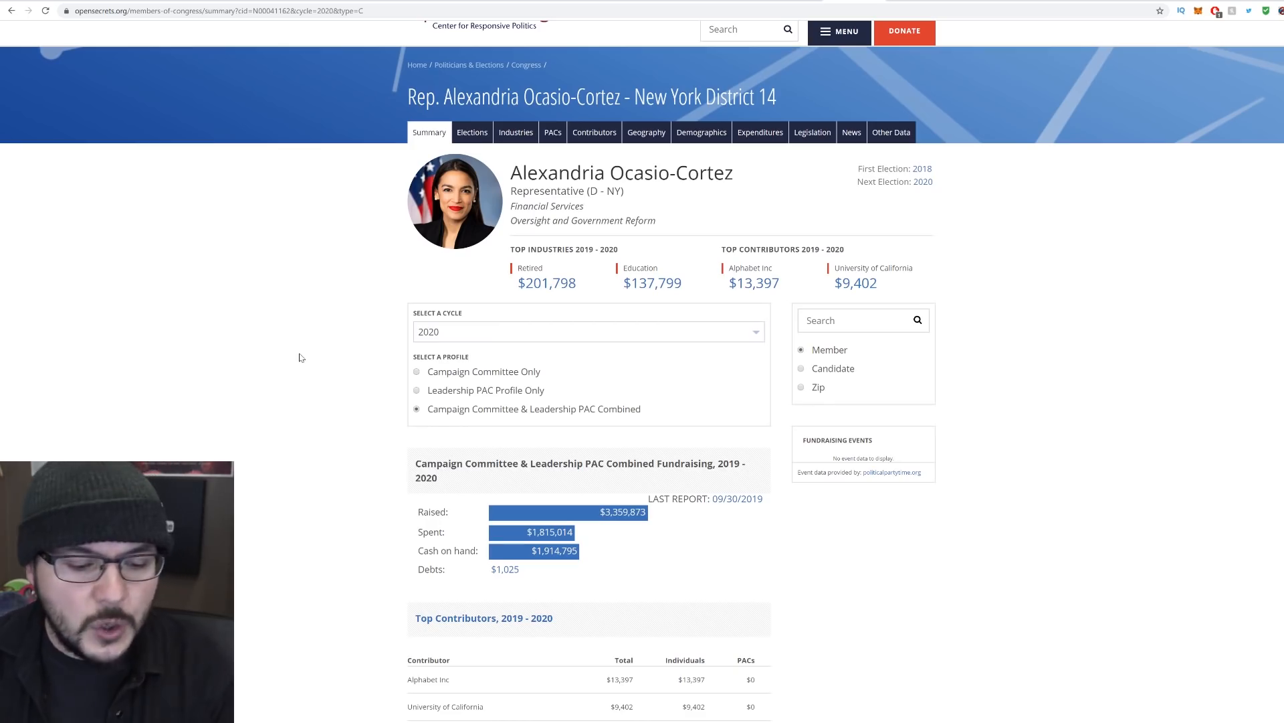
mouse_move(271, 329)
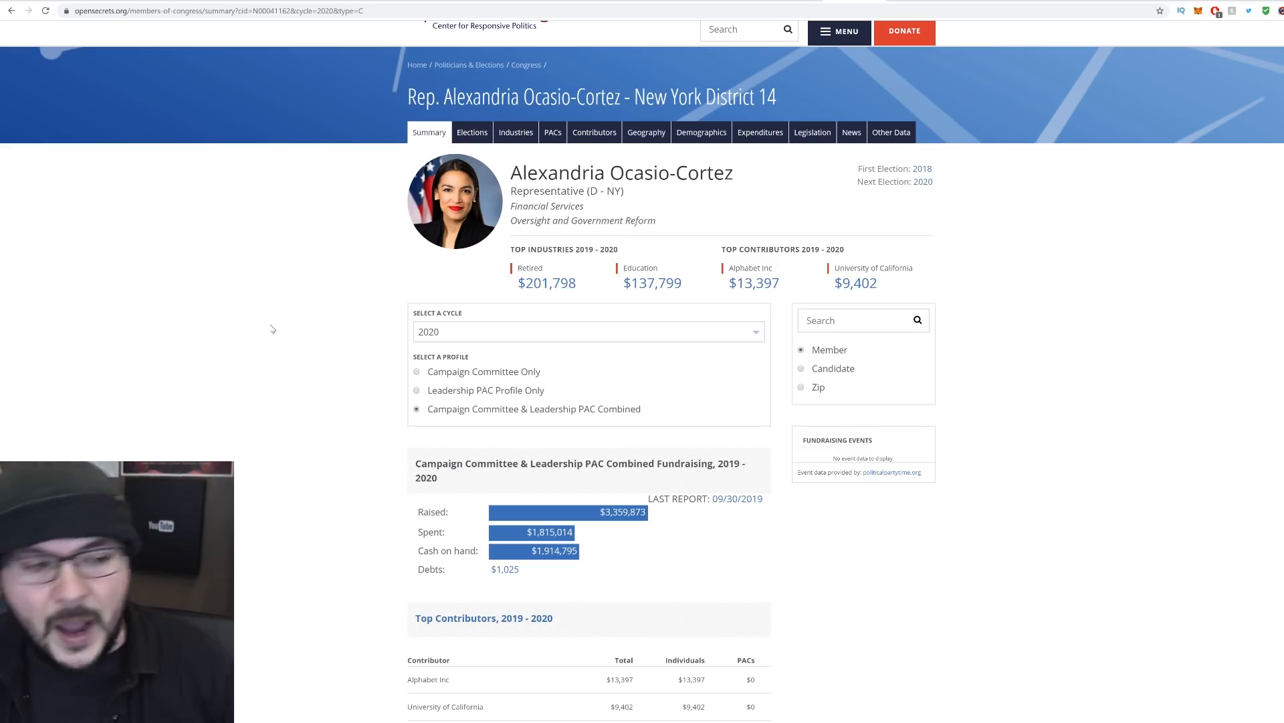
mouse_move(867, 225)
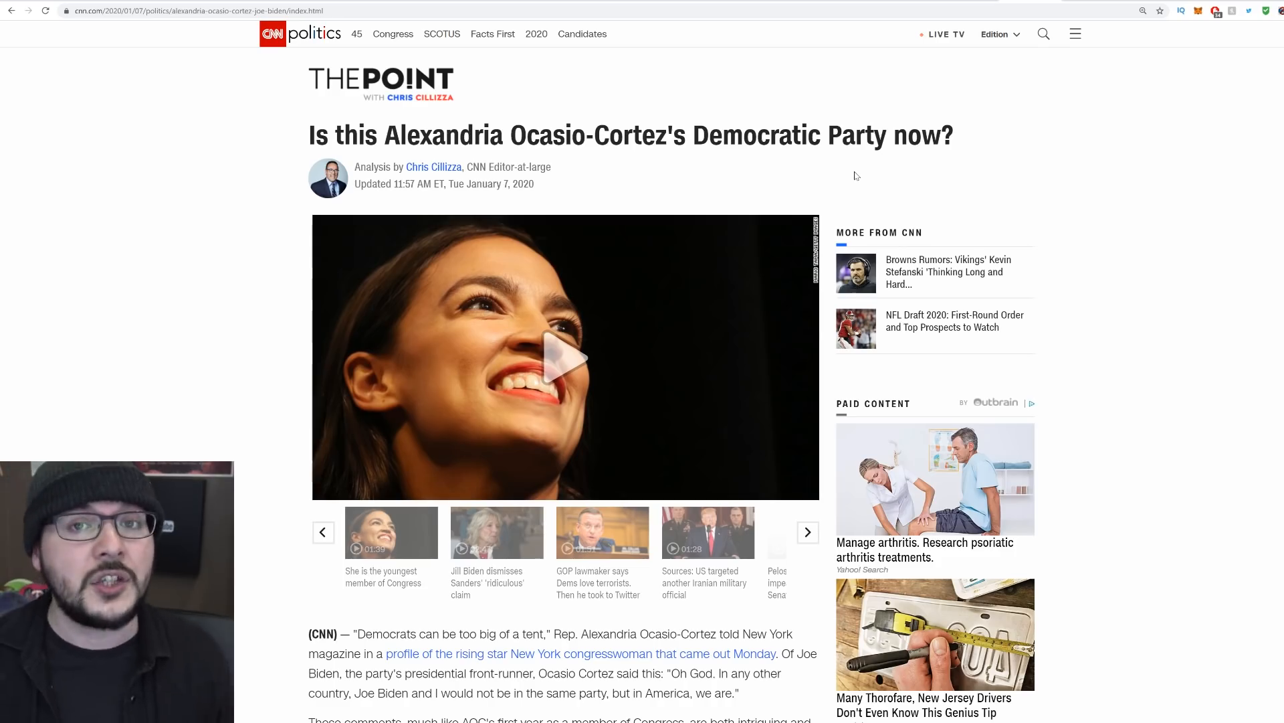
mouse_move(1034, 152)
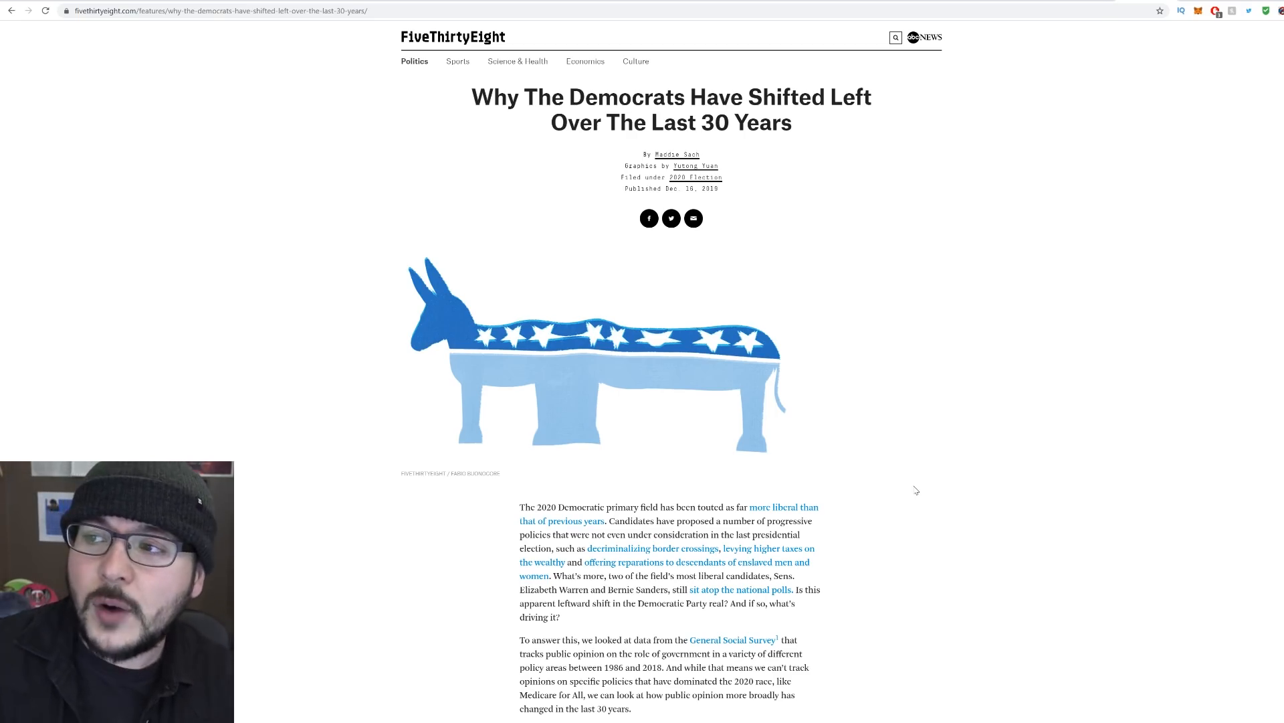
Scroll to FiveThirtyEight's health care, race and immigration liberal-shift charts.
scroll("down", 3)
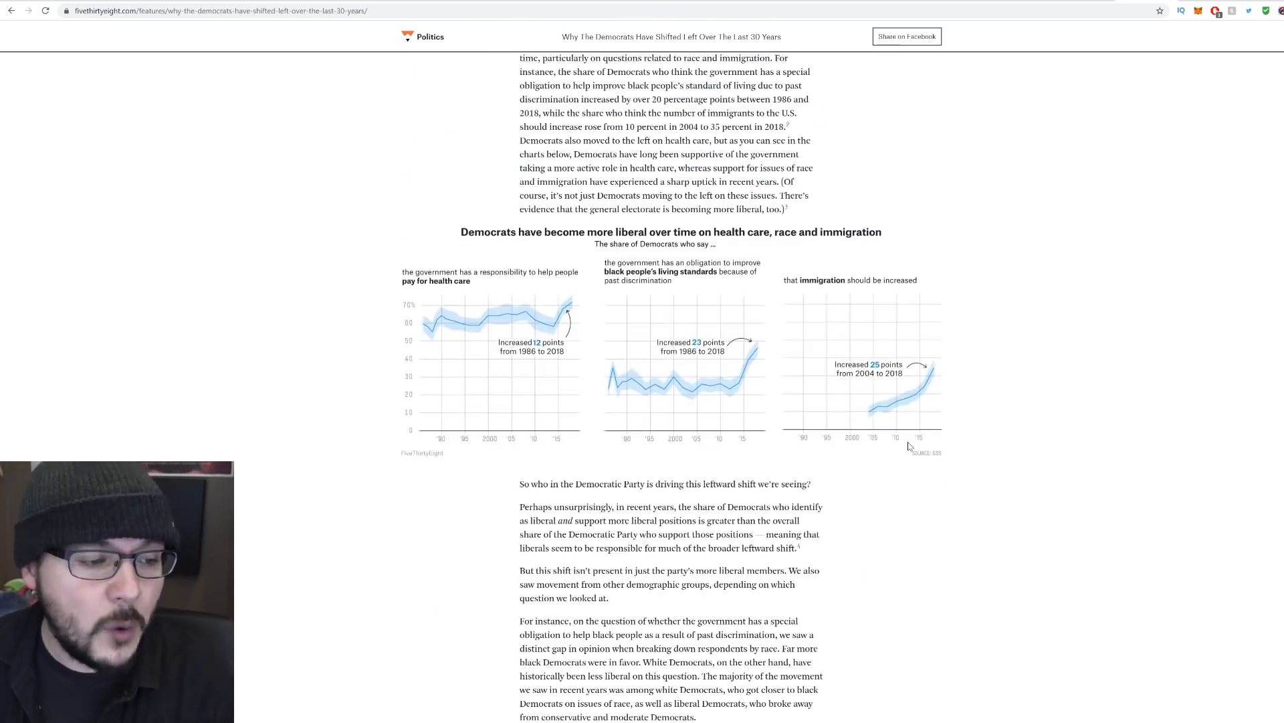
scroll("down", 3)
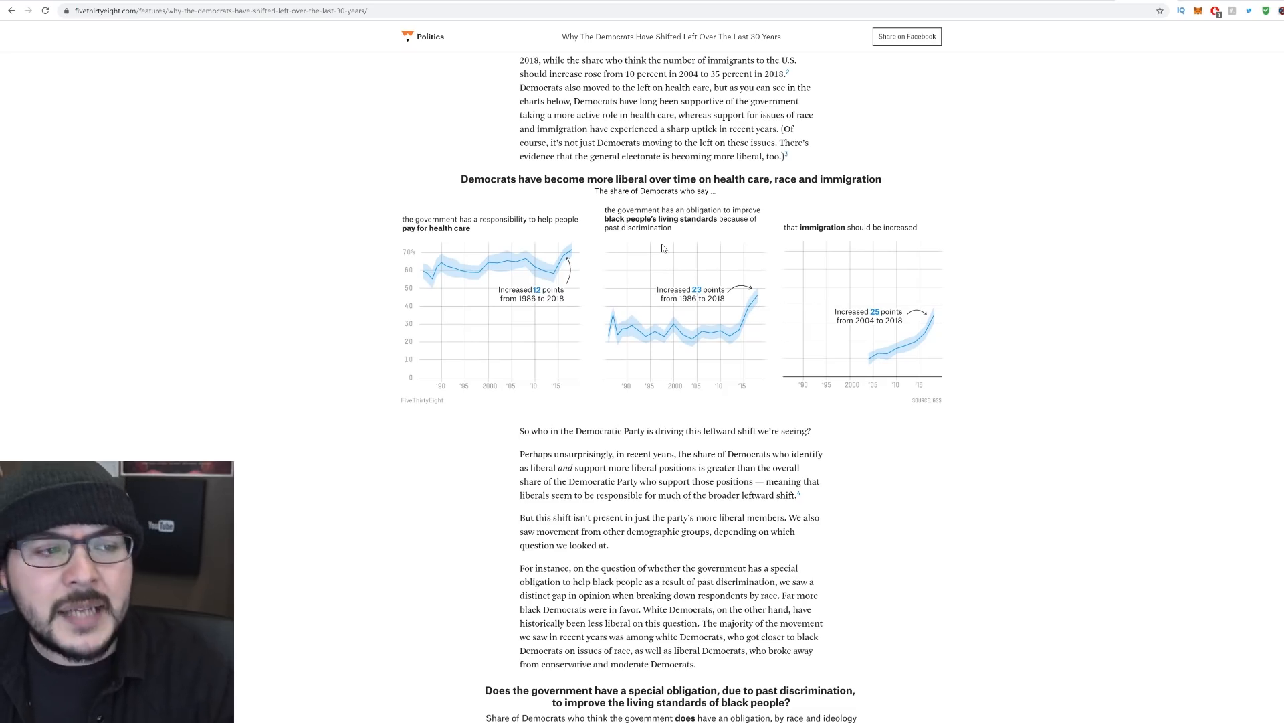
mouse_move(806, 259)
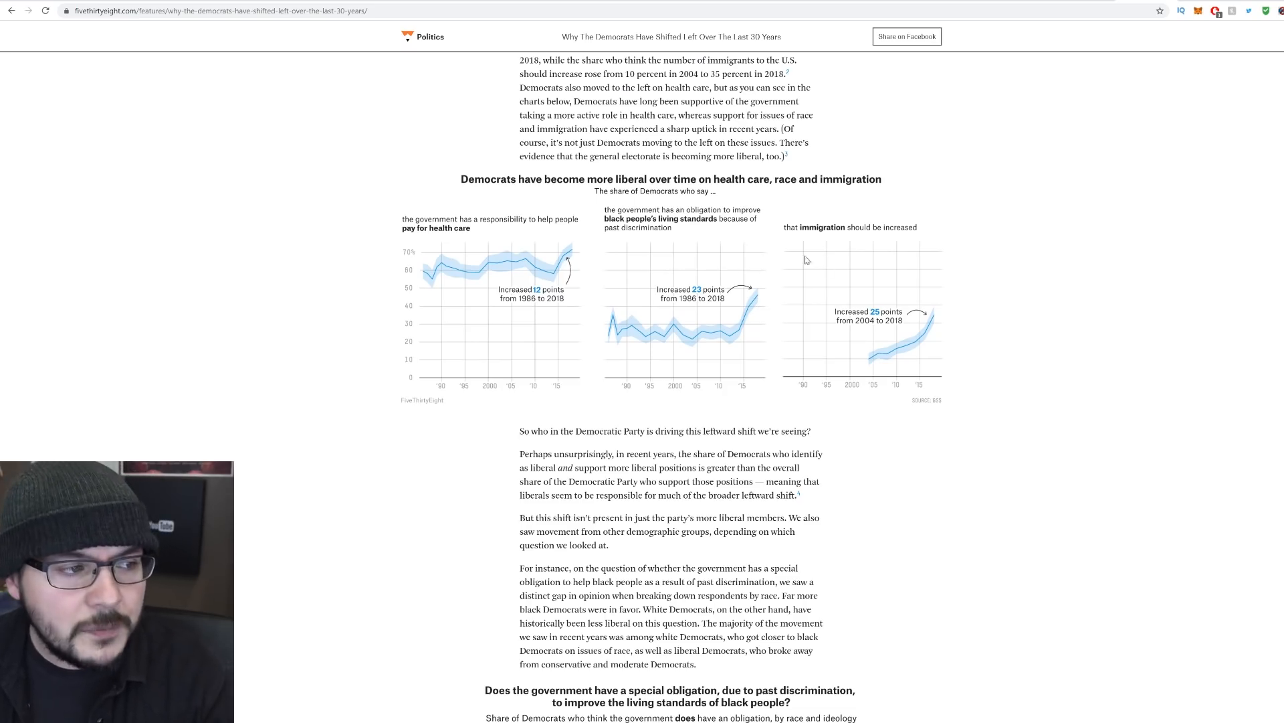
mouse_move(1112, 369)
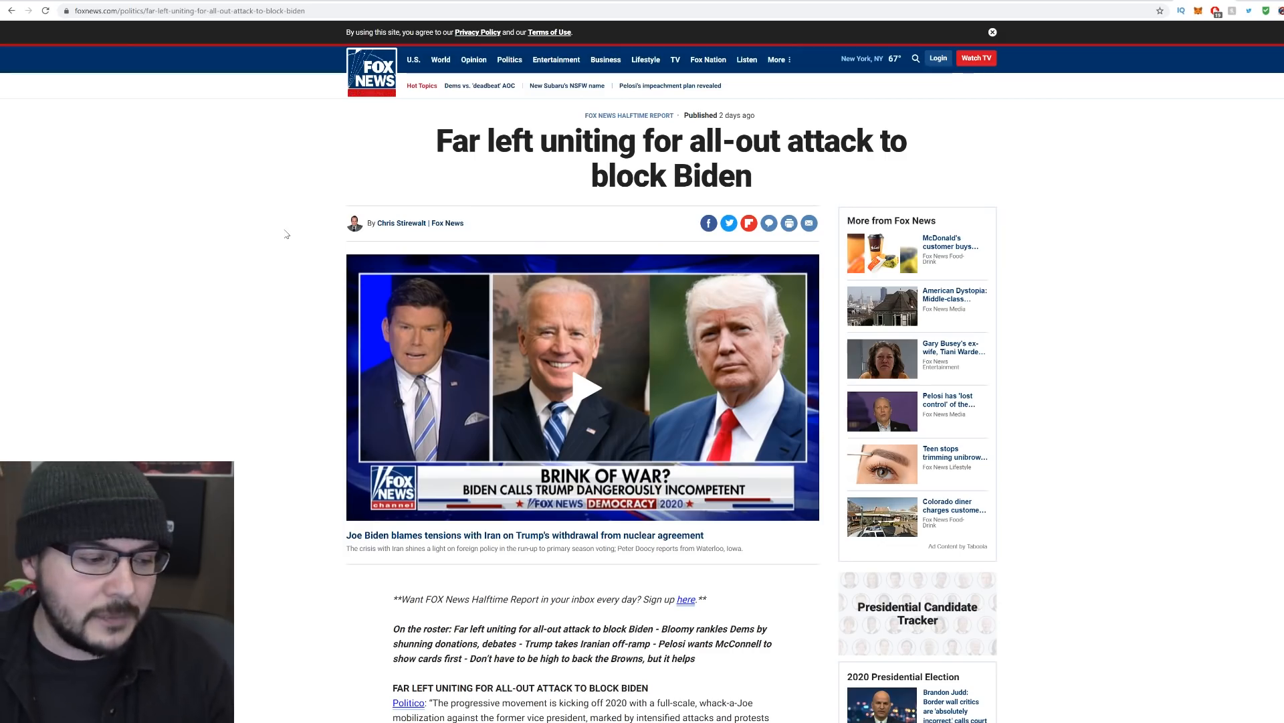
Scroll the 'Far left uniting for all-out attack to block Biden' article into its body text.
scroll("down", 3)
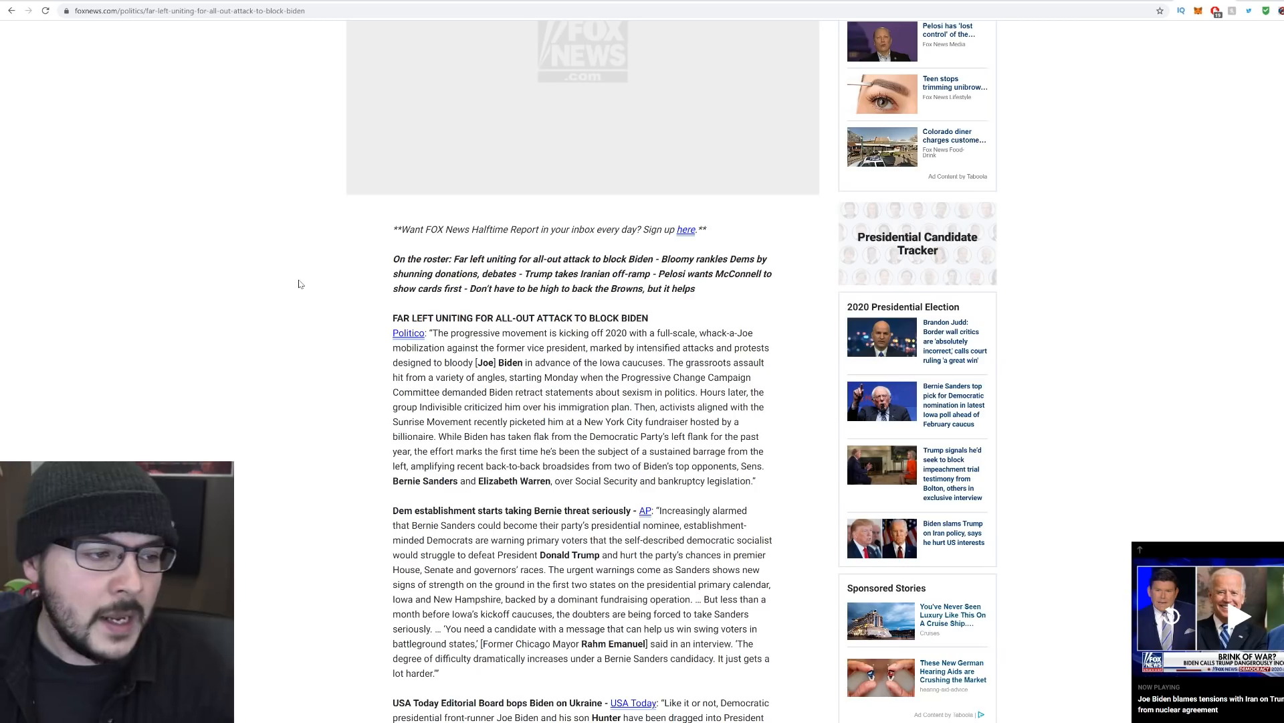